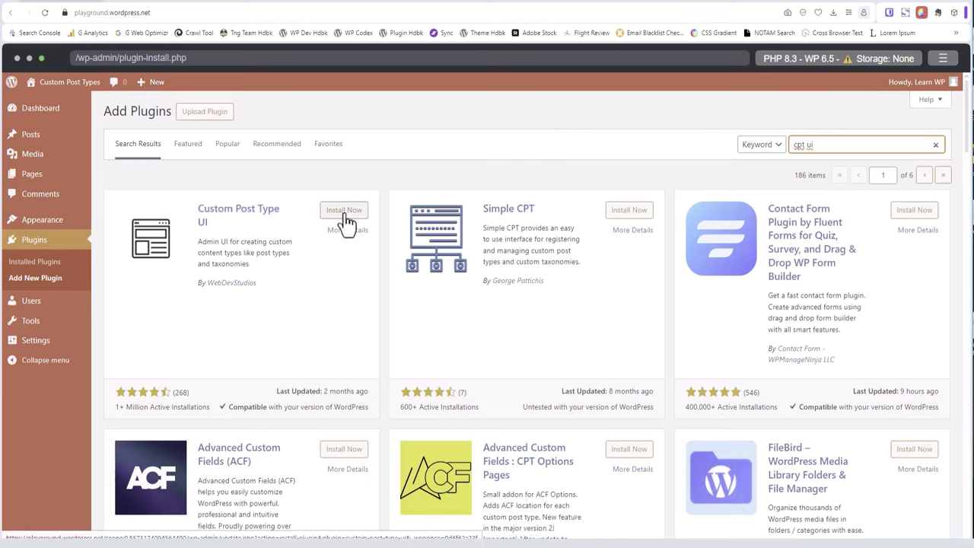
- Install and activate Custom Post Type UI, then bring up its Add/Edit Post Types form
{"action": "left_click", "coordinate": [344, 210]}
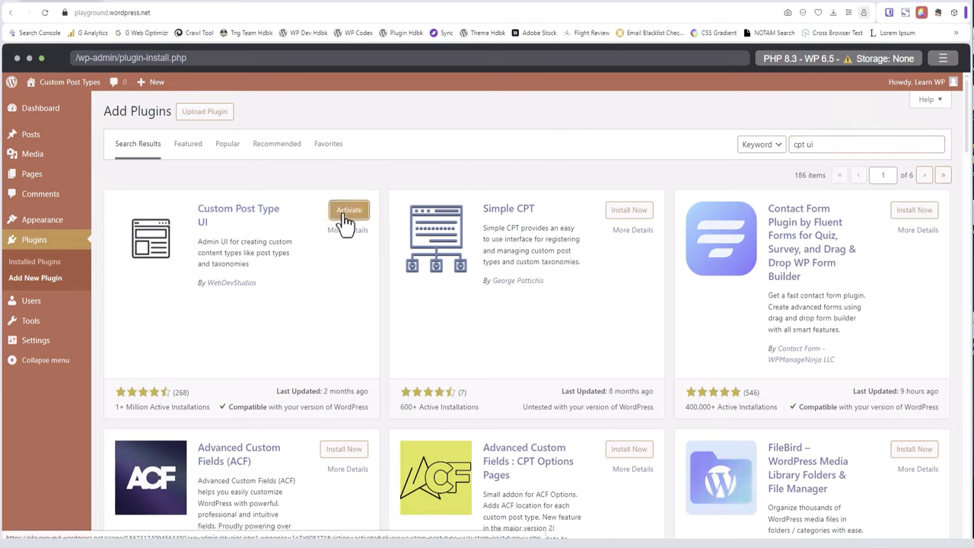
{"action": "left_click", "coordinate": [349, 210]}
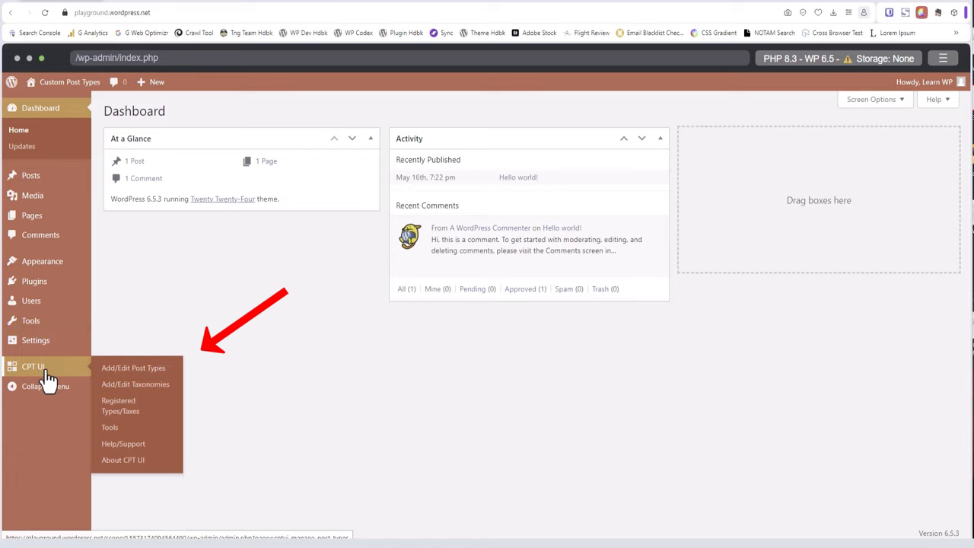
{"action": "mouse_move", "coordinate": [118, 374]}
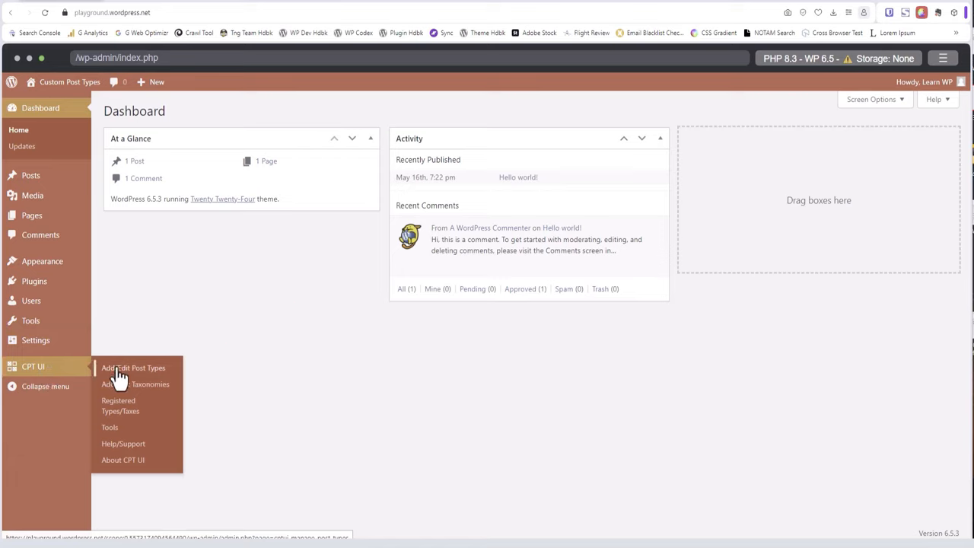
{"action": "left_click", "coordinate": [134, 368]}
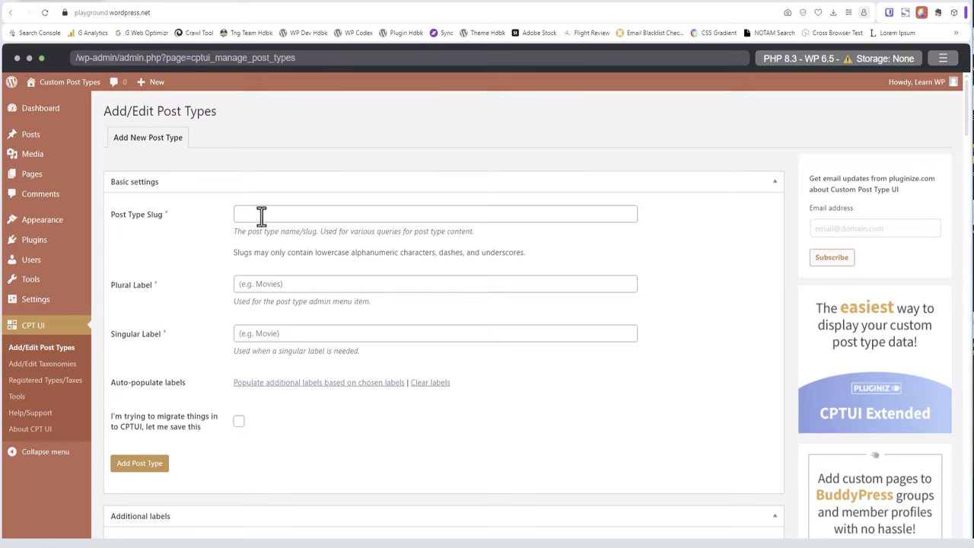
- Define post type slug 'mountain' labelled Mountains/Mountain, with menu name 'Mountains'
{"action": "type", "text": "mountain"}
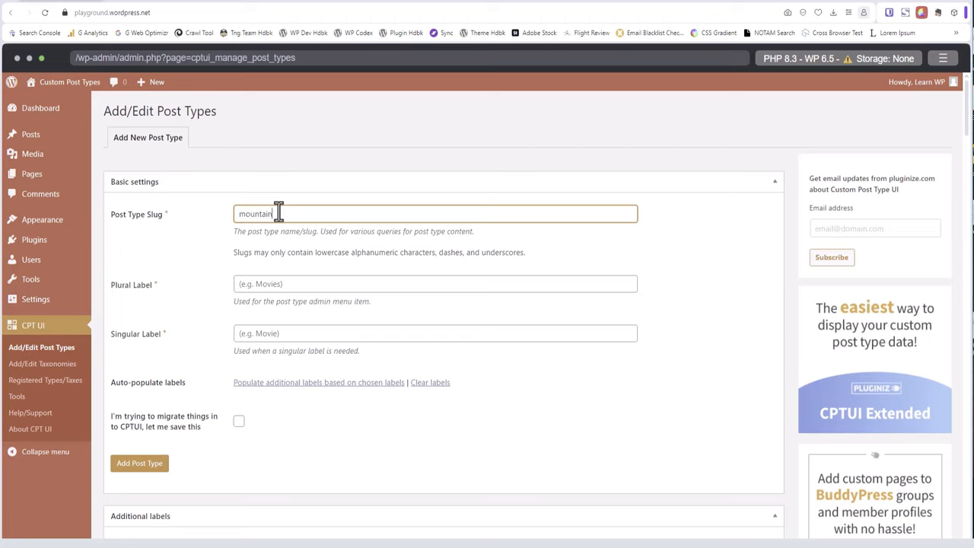
{"action": "type", "text": "Mountains"}
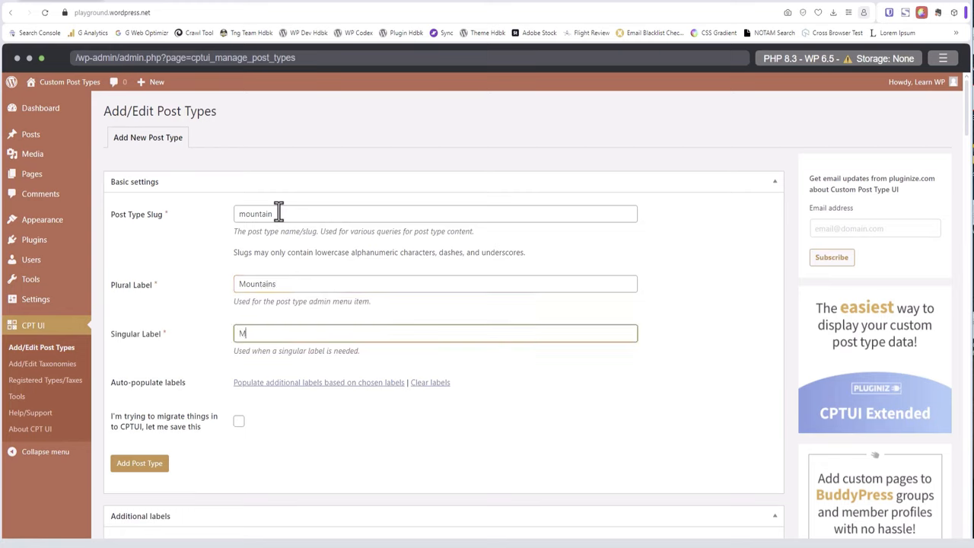
{"action": "type", "text": "ountain"}
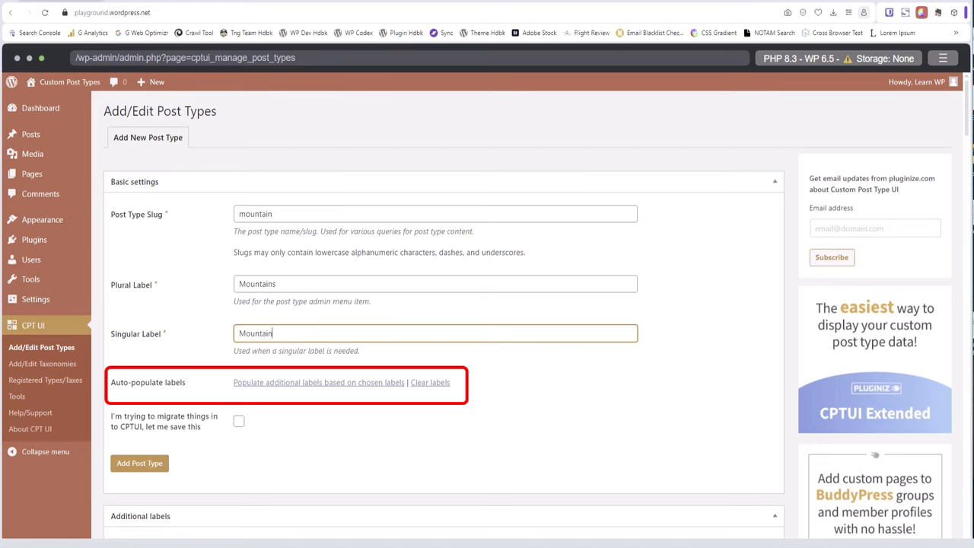
{"action": "mouse_move", "coordinate": [320, 392]}
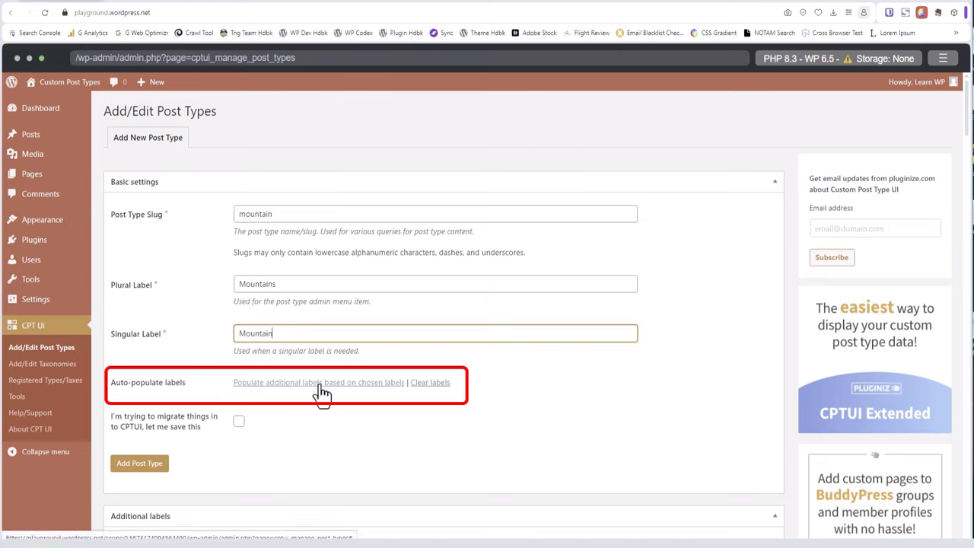
{"action": "scroll", "scroll_direction": "down", "scroll_amount": 3}
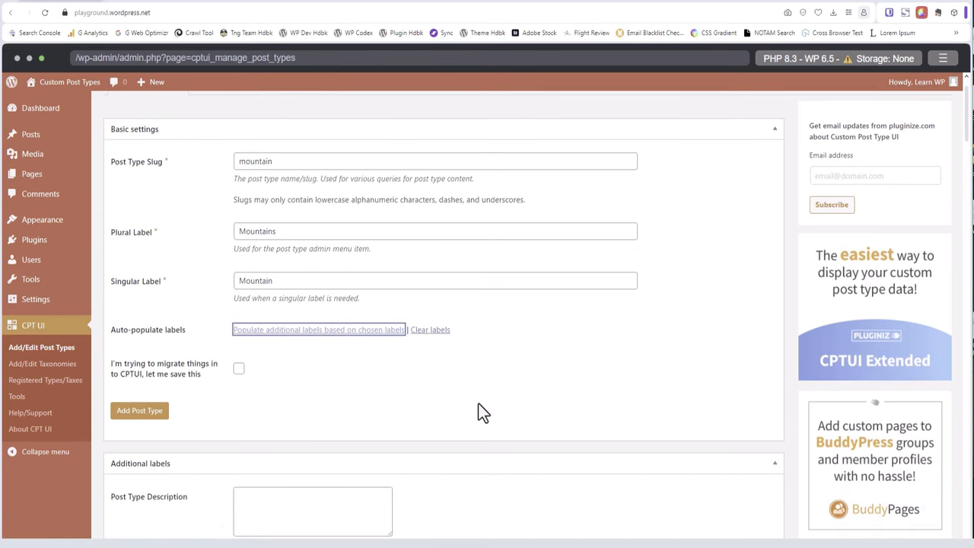
{"action": "scroll", "scroll_direction": "down", "scroll_amount": 3}
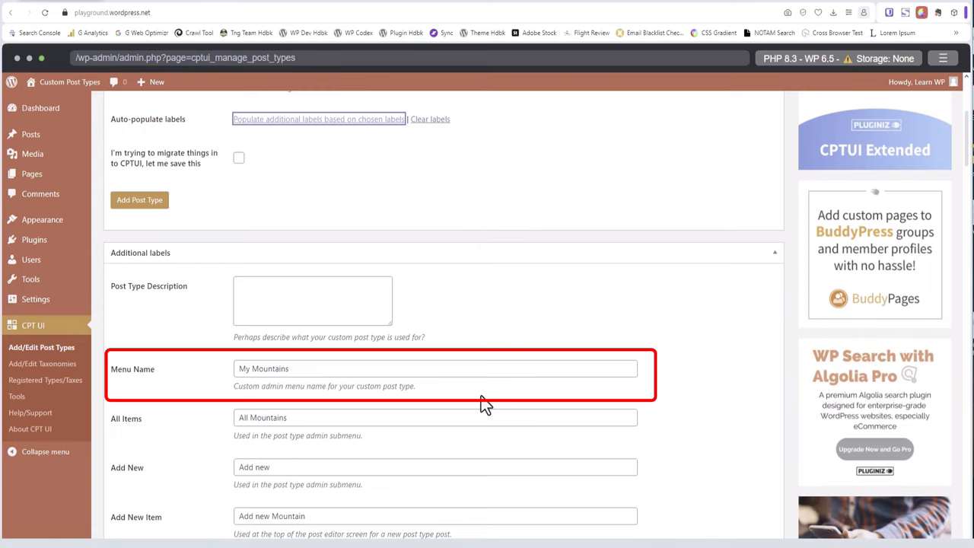
{"action": "double_click", "coordinate": [244, 368]}
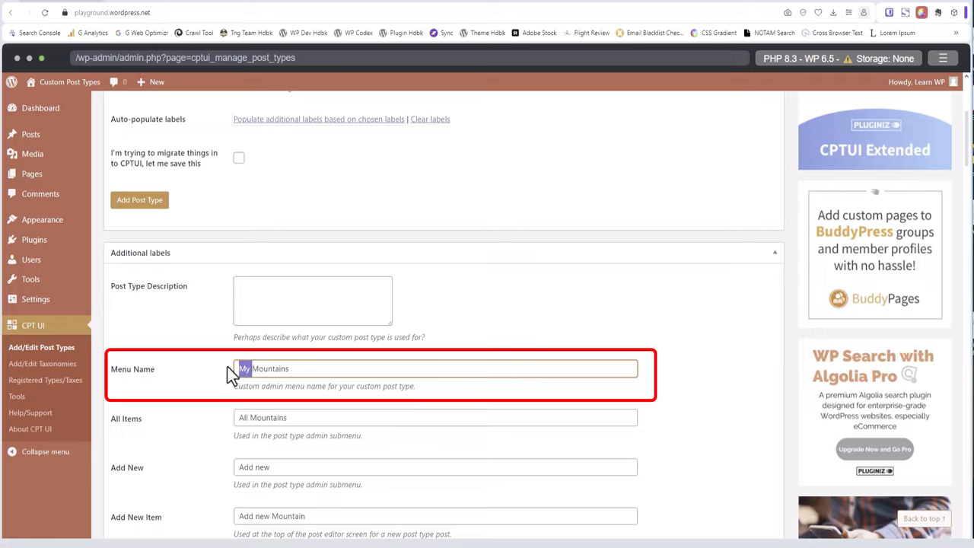
{"action": "key", "text": "Backspace"}
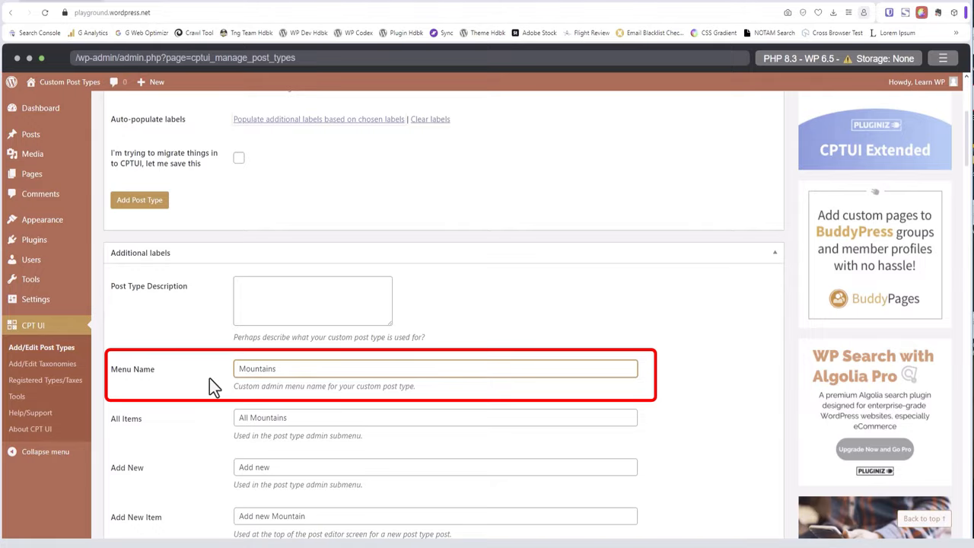
- Set Has Archive and Can Export to True for the Mountain post type
{"action": "scroll", "scroll_direction": "down", "scroll_amount": 3}
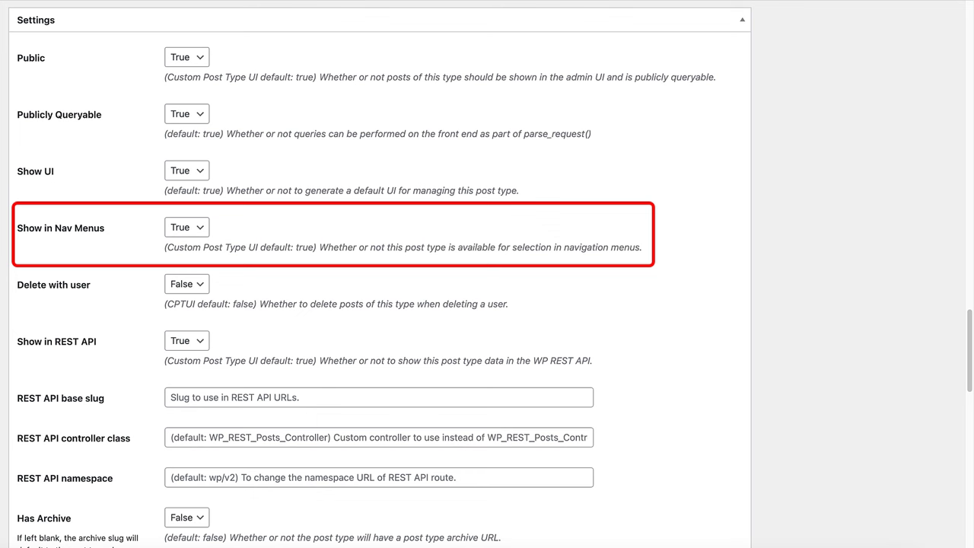
{"action": "scroll", "scroll_direction": "down", "scroll_amount": 3}
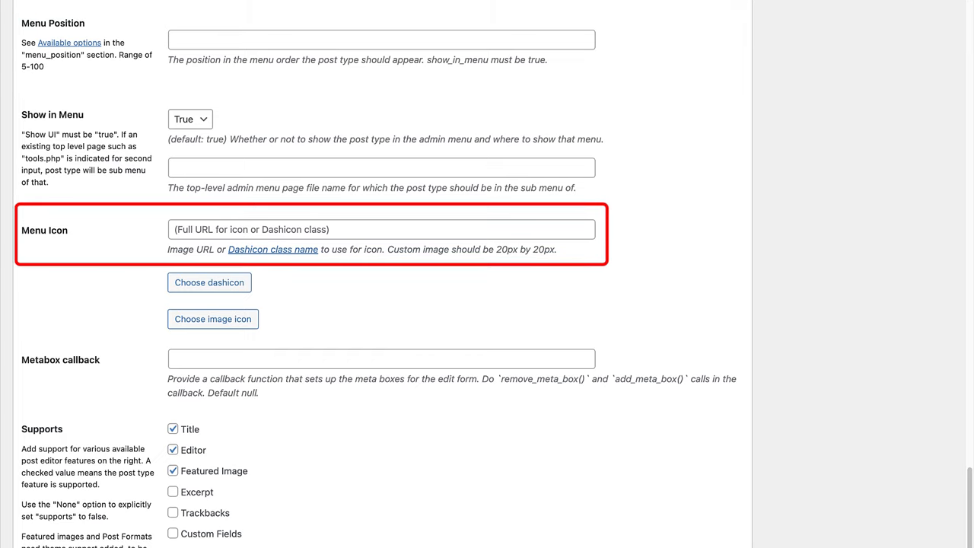
{"action": "scroll", "scroll_direction": "down", "scroll_amount": 3}
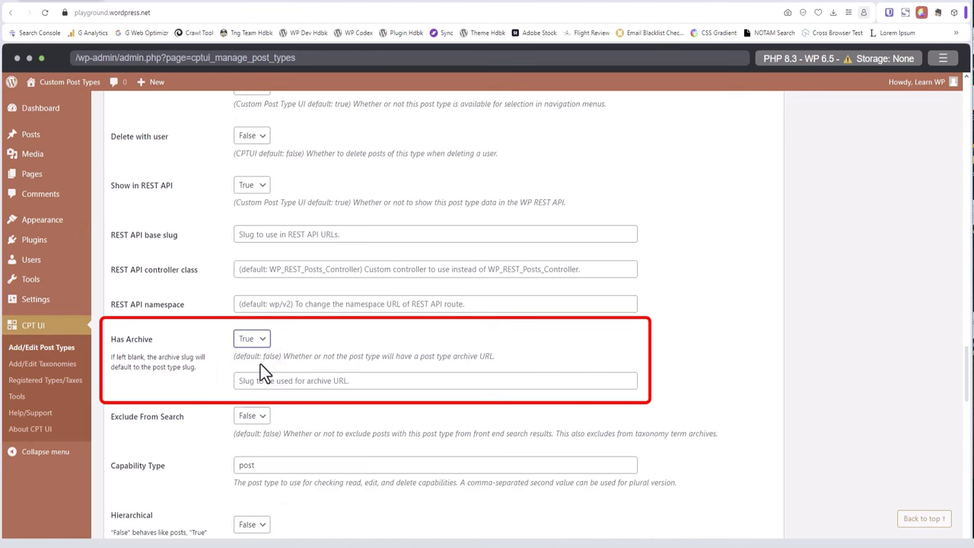
{"action": "scroll", "scroll_direction": "down", "scroll_amount": 3}
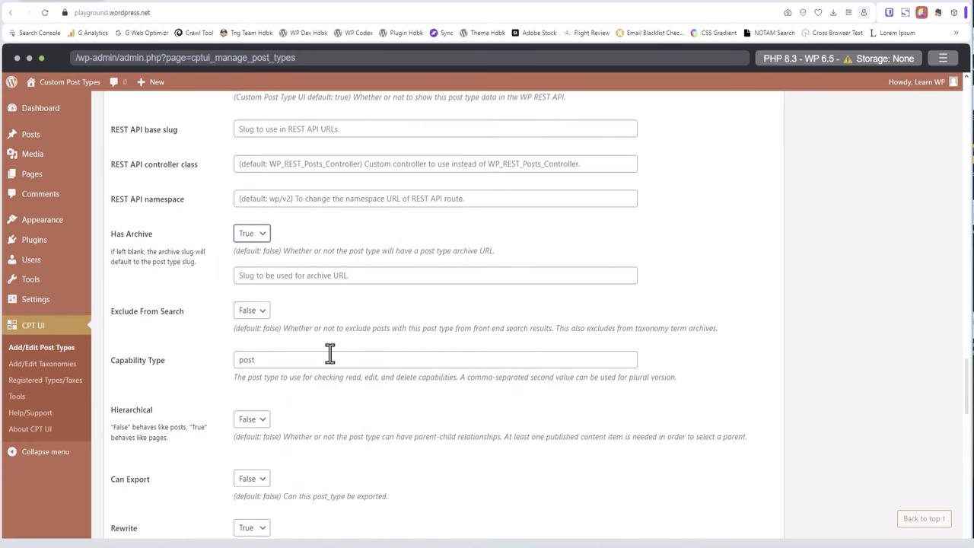
{"action": "scroll", "scroll_direction": "down", "scroll_amount": 3}
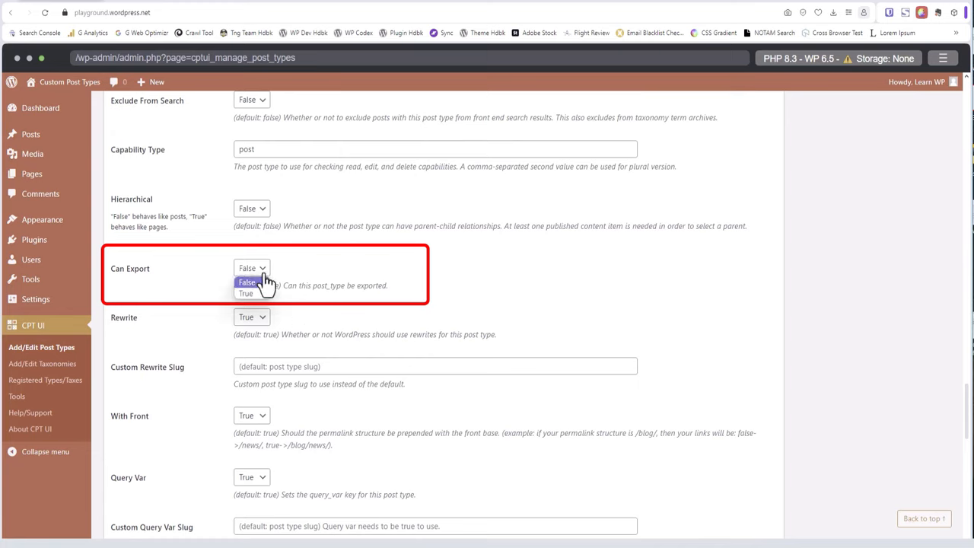
{"action": "left_click", "coordinate": [246, 294]}
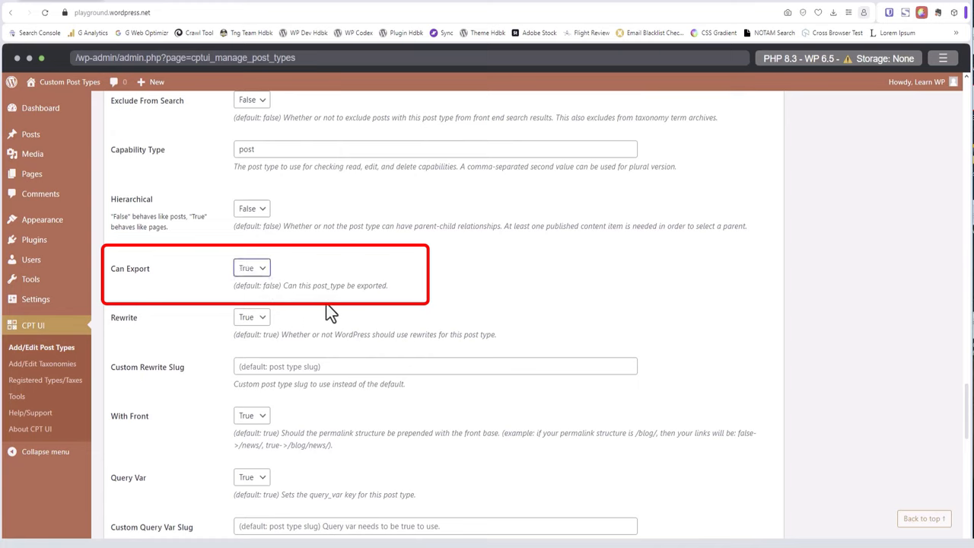
{"action": "scroll", "scroll_direction": "down", "scroll_amount": 3}
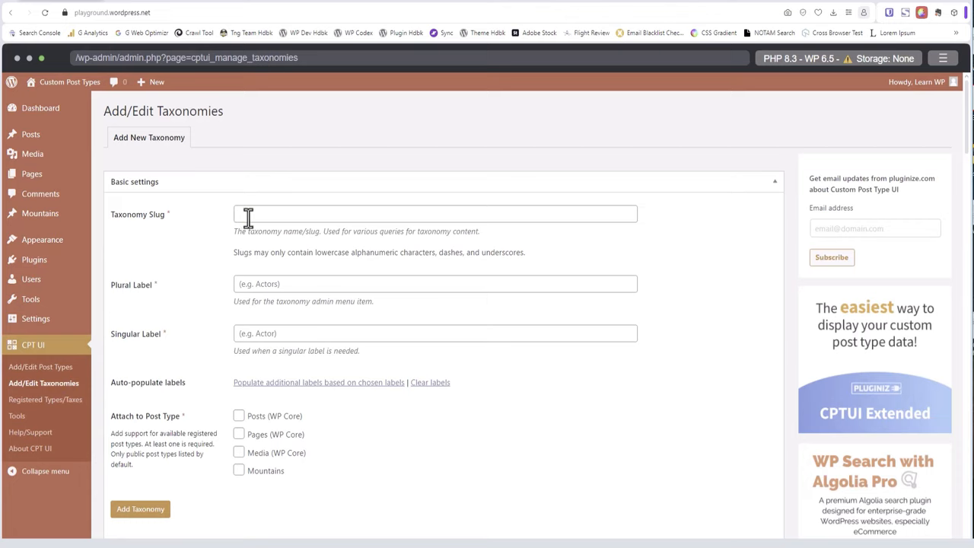
- Enter taxonomy slug 'height' with plural label 'Heights' and singular 'Height'
{"action": "type", "text": "h"}
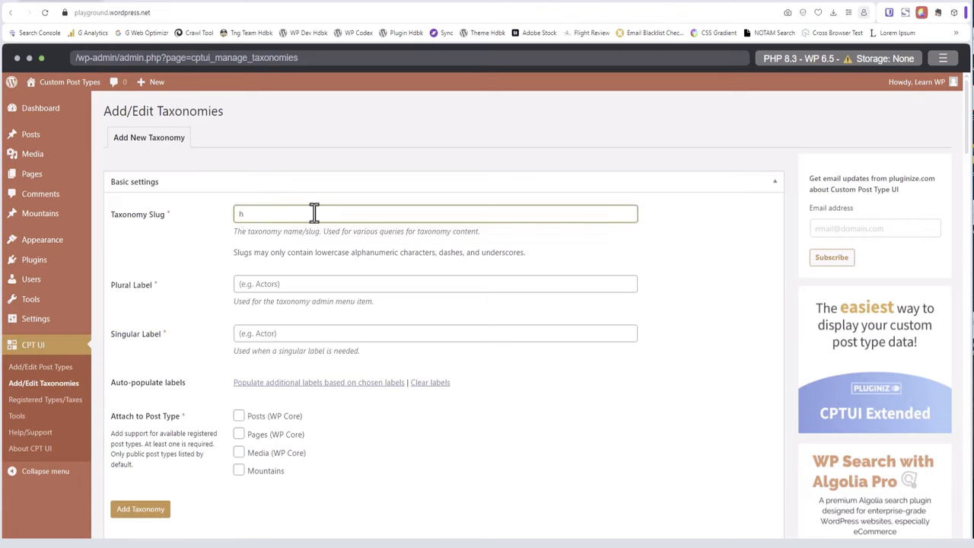
{"action": "type", "text": "eight"}
{"action": "left_click", "coordinate": [436, 334]}
{"action": "type", "text": "He"}
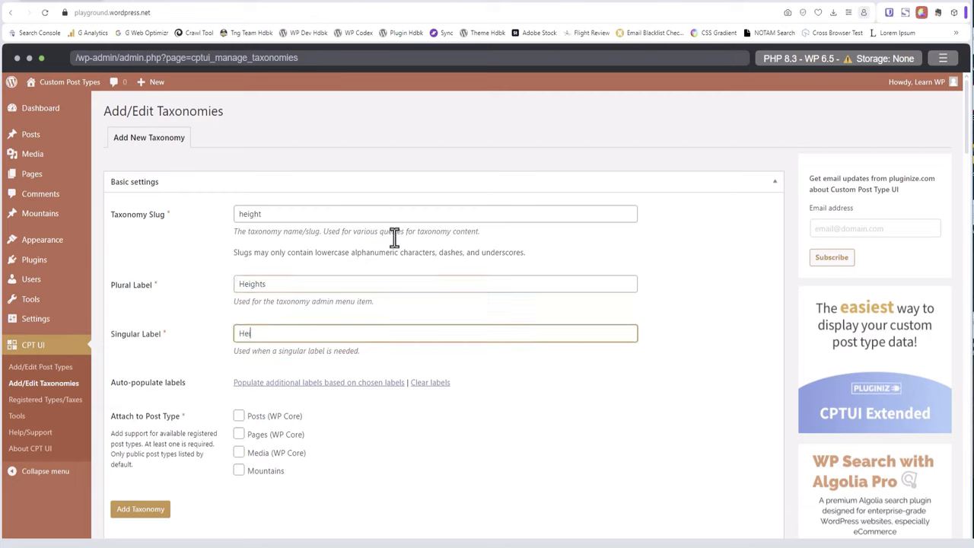
{"action": "type", "text": "ight"}
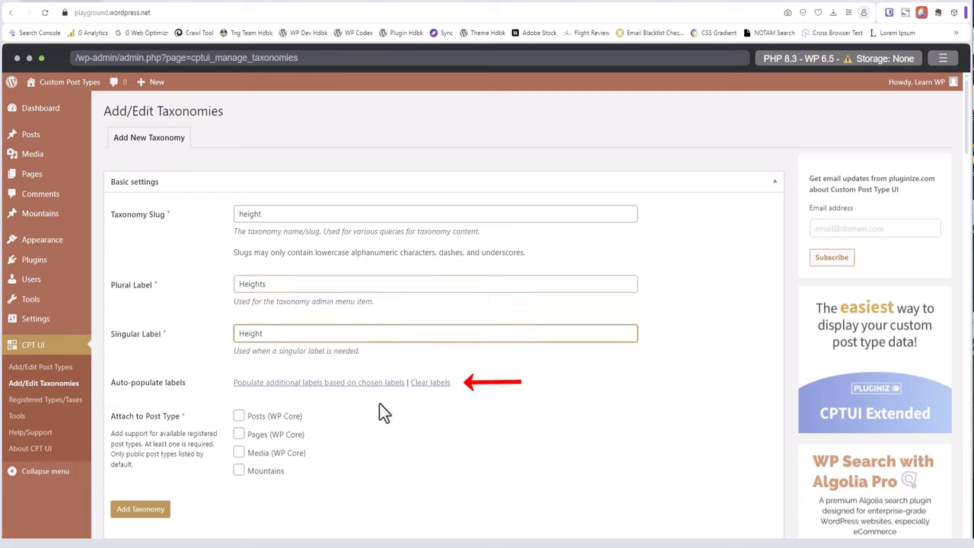
{"action": "mouse_move", "coordinate": [358, 389]}
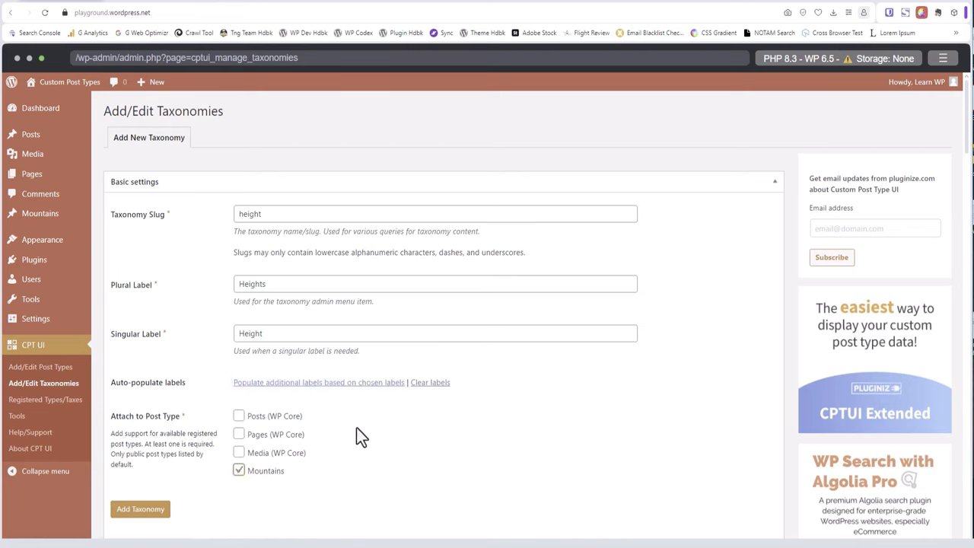
- Set the Height taxonomy's Hierarchical and 'Show in quick/bulk edit panel' options to True
{"action": "scroll", "scroll_direction": "down", "scroll_amount": 3}
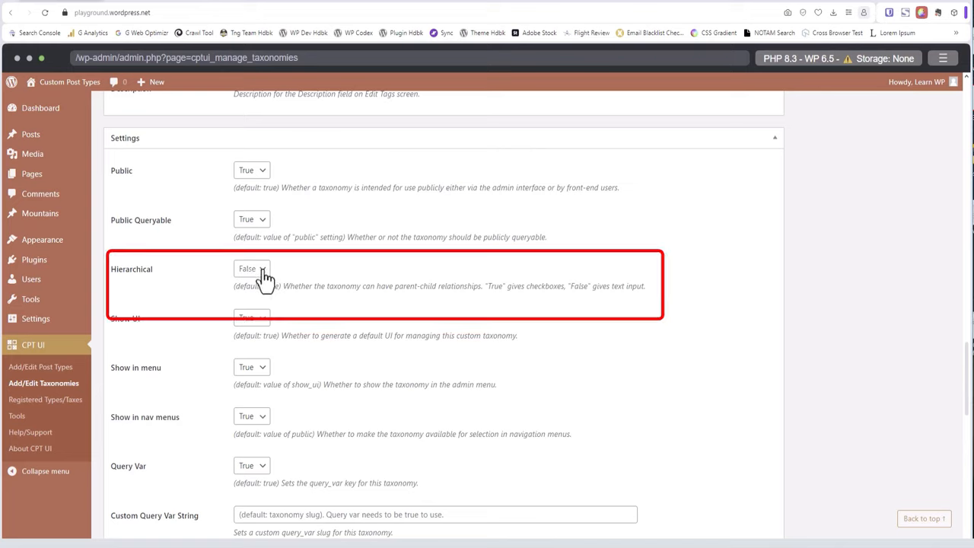
{"action": "left_click", "coordinate": [252, 269]}
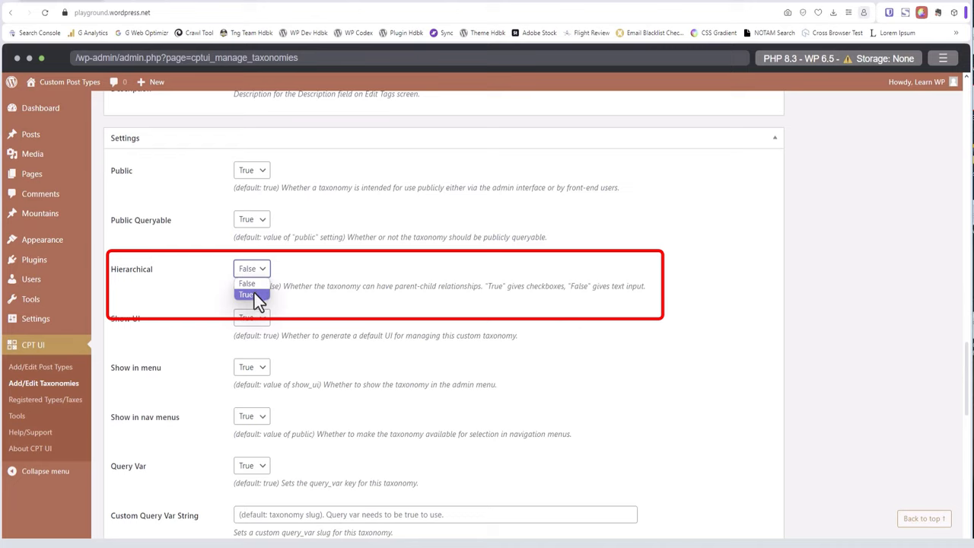
{"action": "left_click", "coordinate": [245, 295]}
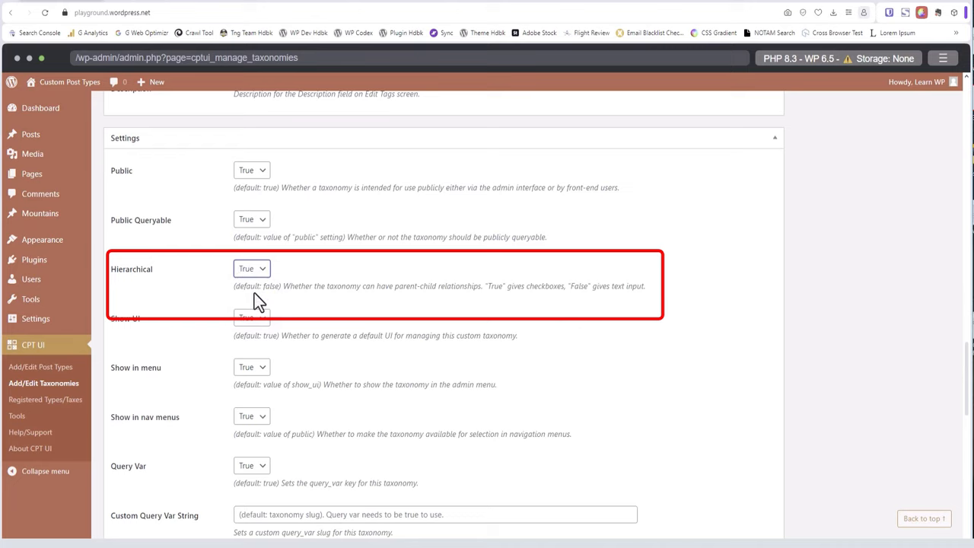
{"action": "scroll", "scroll_direction": "down", "scroll_amount": 3}
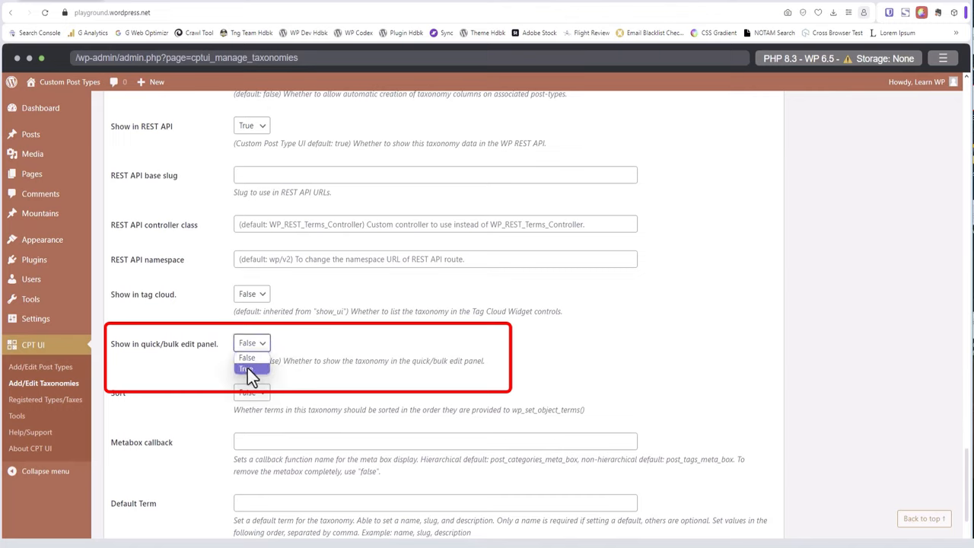
{"action": "left_click", "coordinate": [247, 370]}
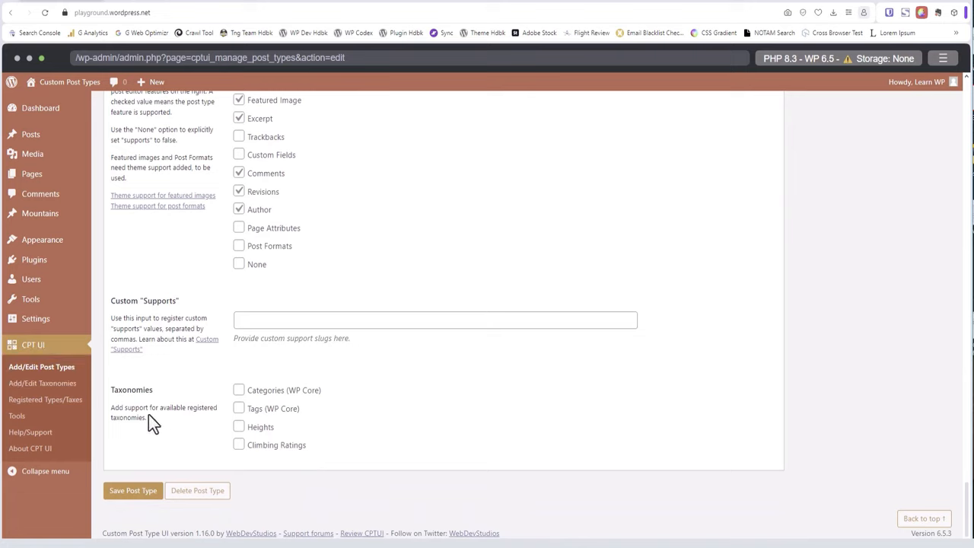
{"action": "mouse_move", "coordinate": [191, 445]}
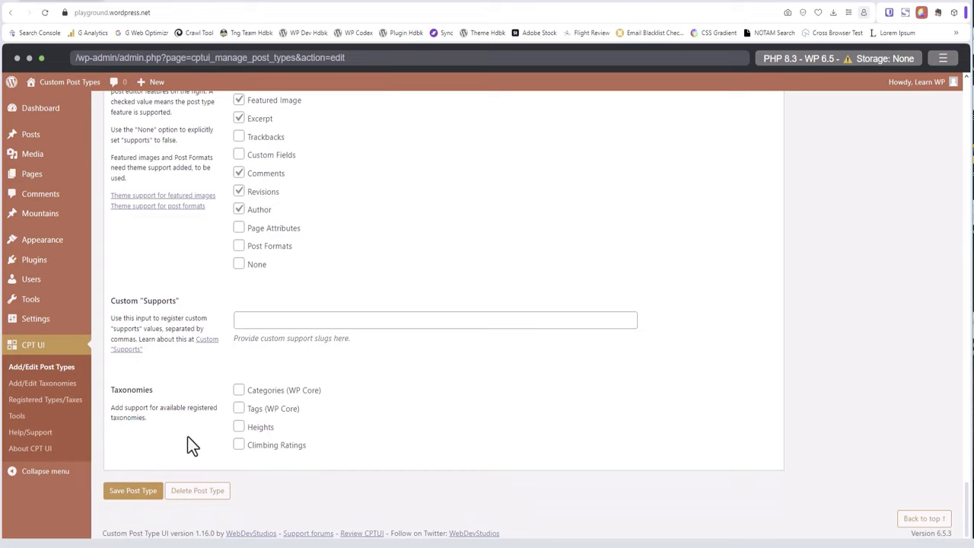
- Attach the Heights and Climbing Ratings taxonomies to the mountain post type
{"action": "left_click", "coordinate": [240, 427]}
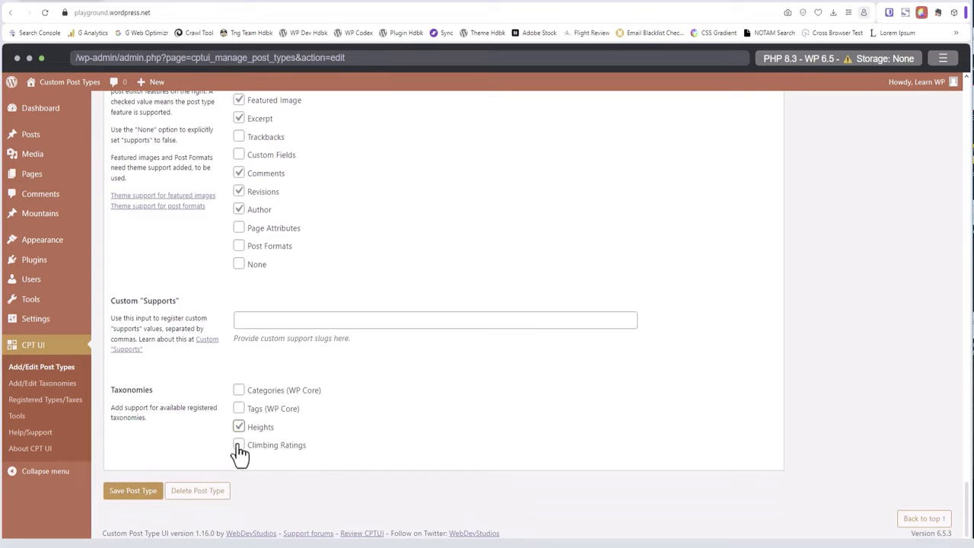
{"action": "left_click", "coordinate": [239, 444]}
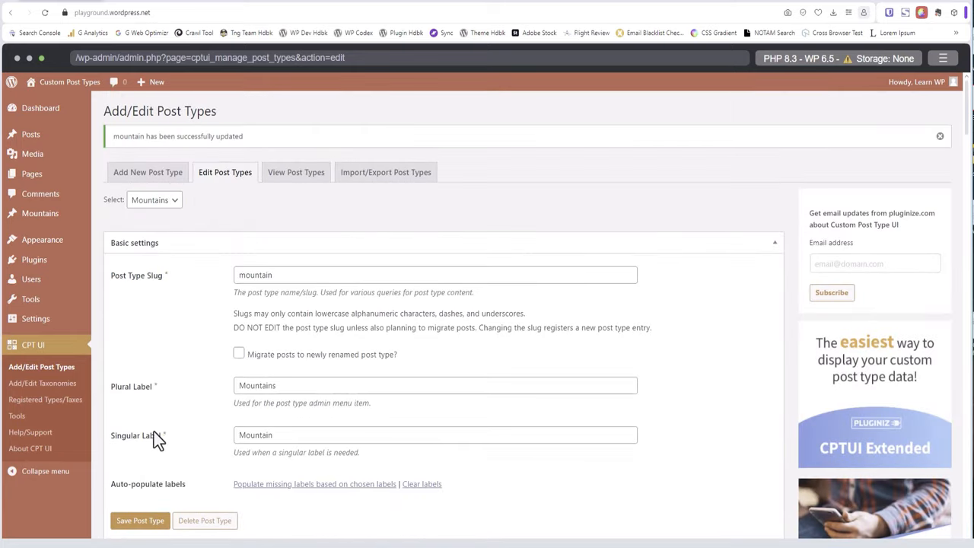
{"action": "mouse_move", "coordinate": [156, 437]}
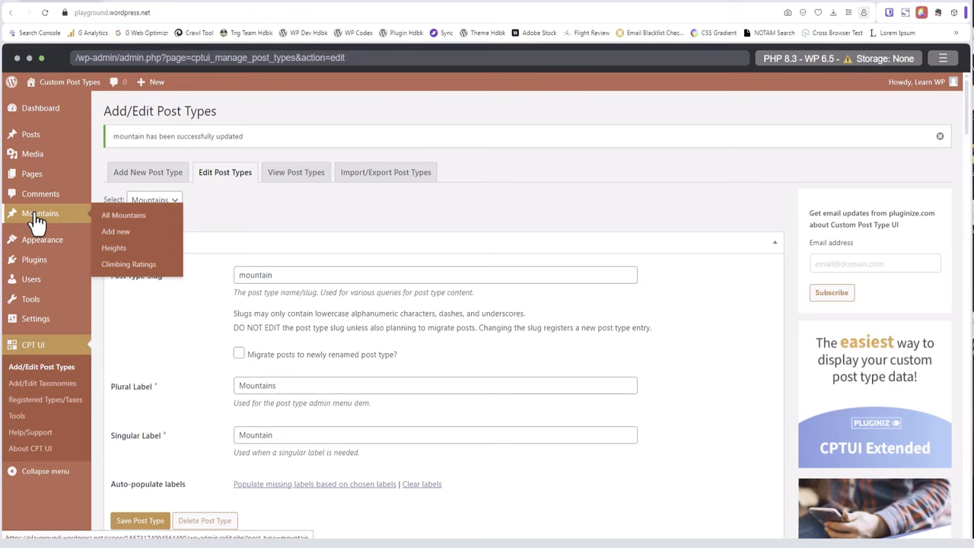
{"action": "mouse_move", "coordinate": [114, 255]}
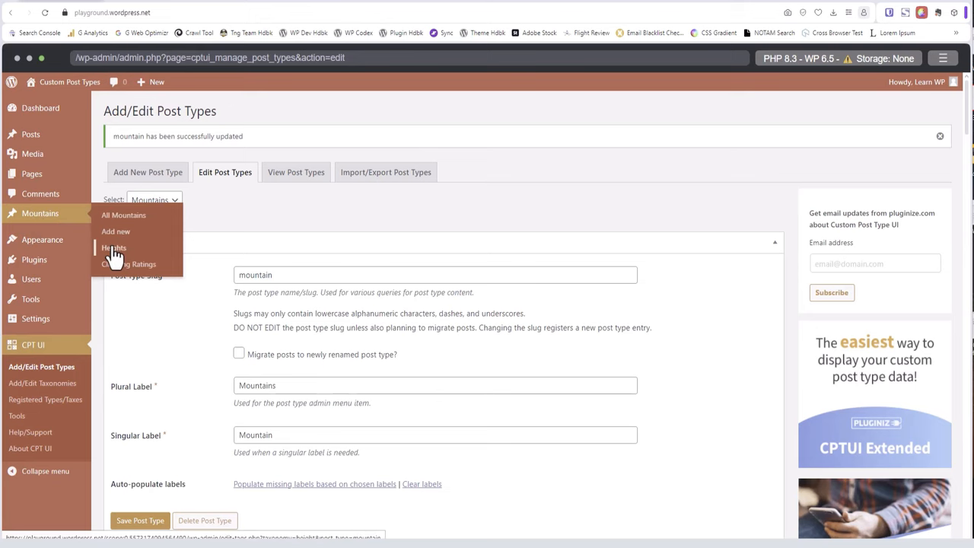
- Add a height term named 'Less than 3000'
{"action": "left_click", "coordinate": [114, 247]}
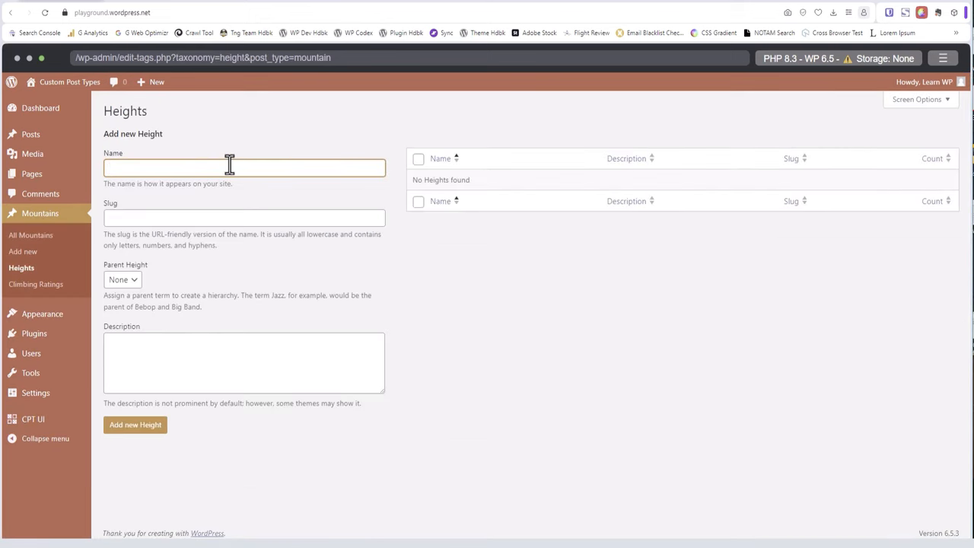
{"action": "type", "text": "L"}
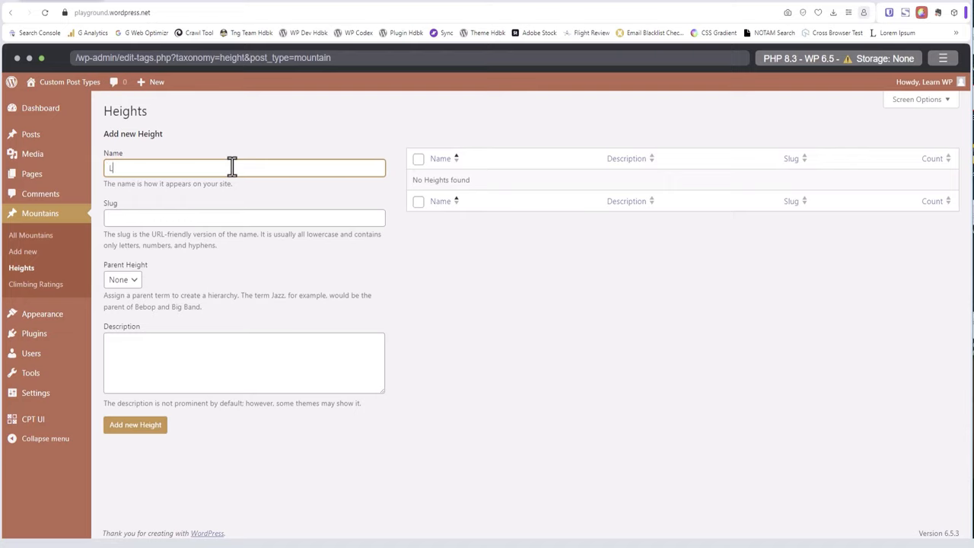
{"action": "type", "text": "ess than 3"}
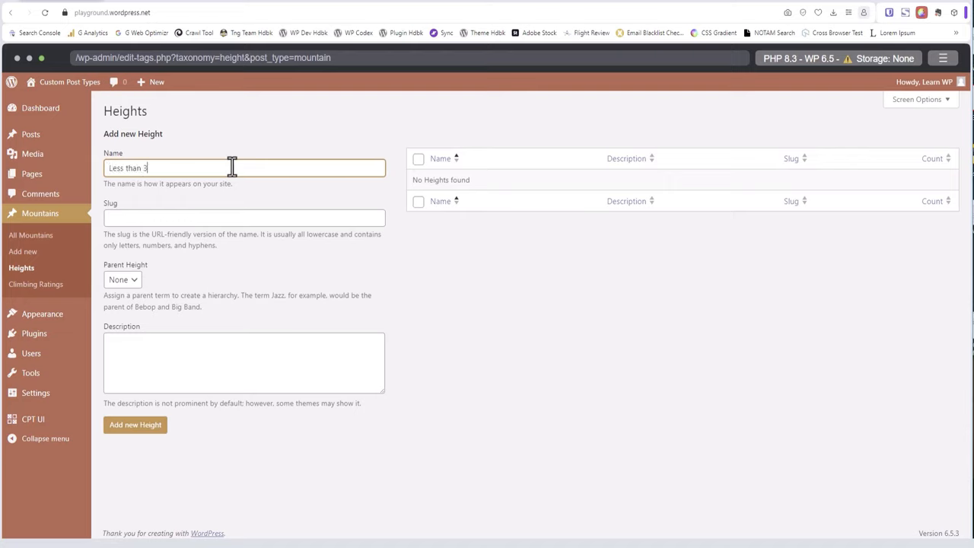
{"action": "type", "text": "000"}
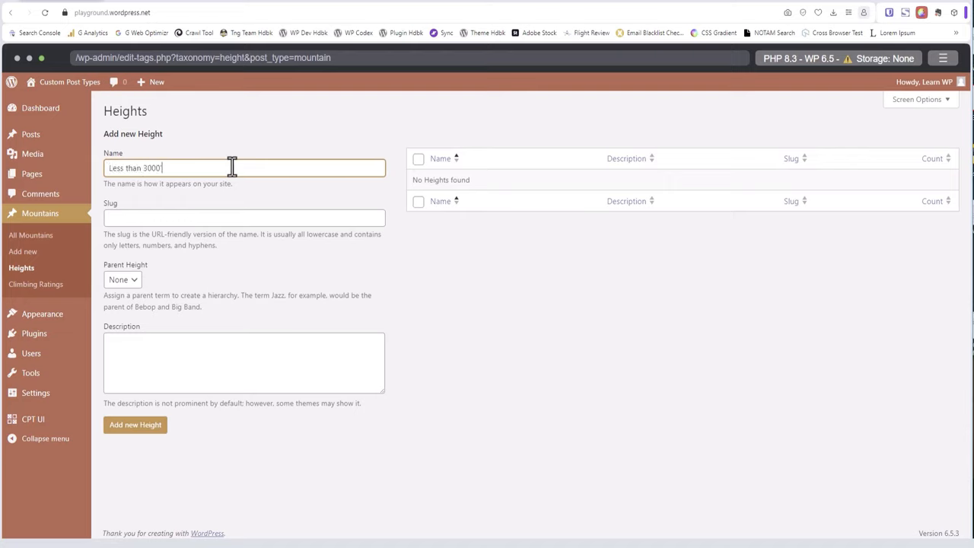
{"action": "left_click", "coordinate": [136, 425]}
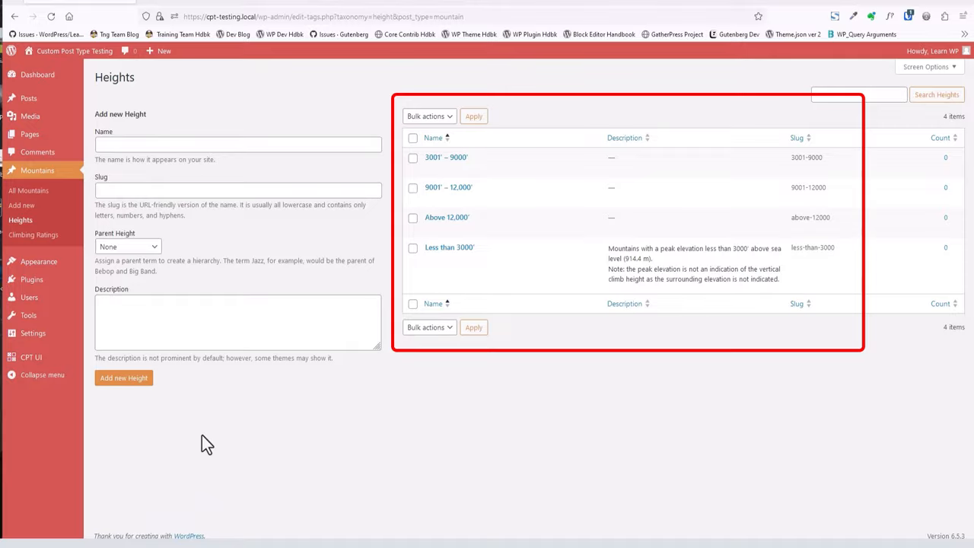
- Open the Mountains entries list, still empty
{"action": "left_click", "coordinate": [33, 234]}
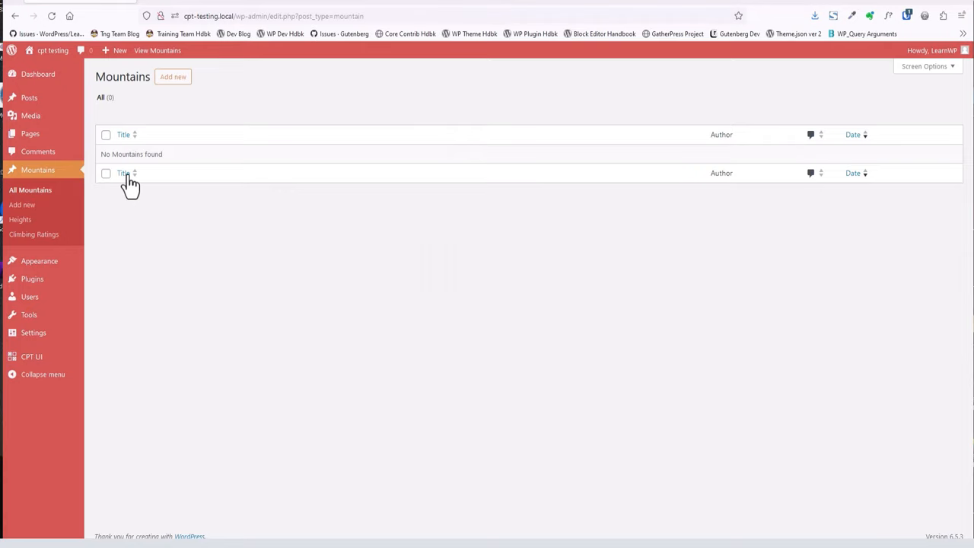
{"action": "mouse_move", "coordinate": [173, 77]}
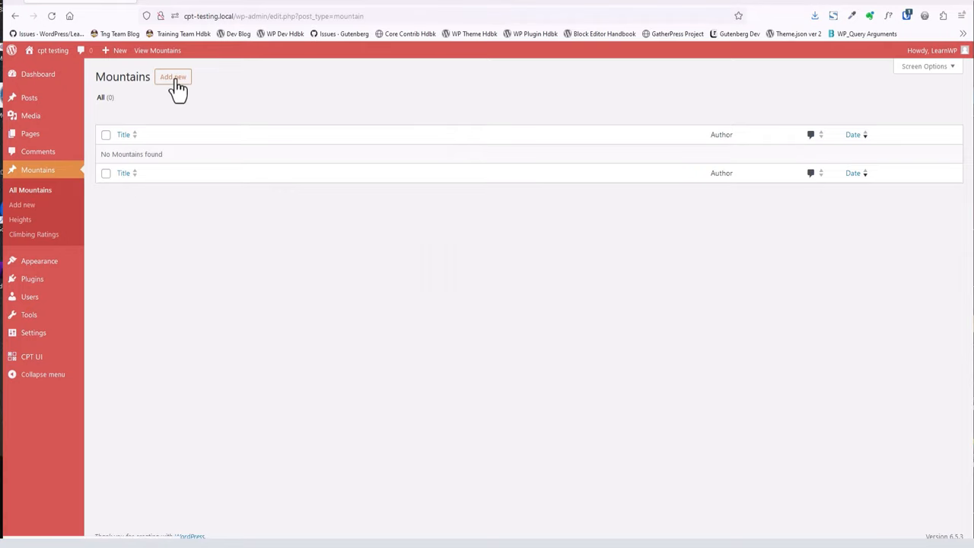
- Start a new mountain entry tagged Less than 3000' and 1 - Beginner
{"action": "left_click", "coordinate": [173, 77]}
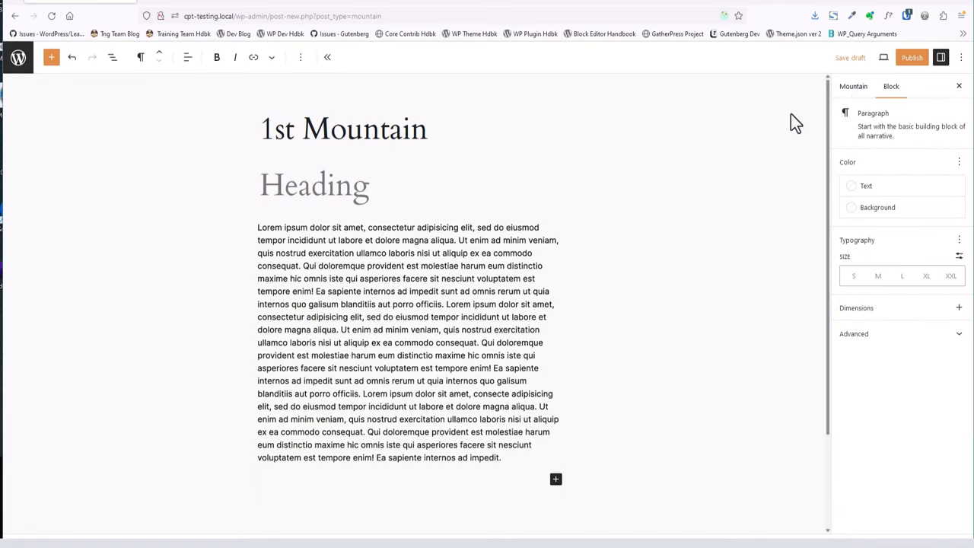
{"action": "mouse_move", "coordinate": [854, 86]}
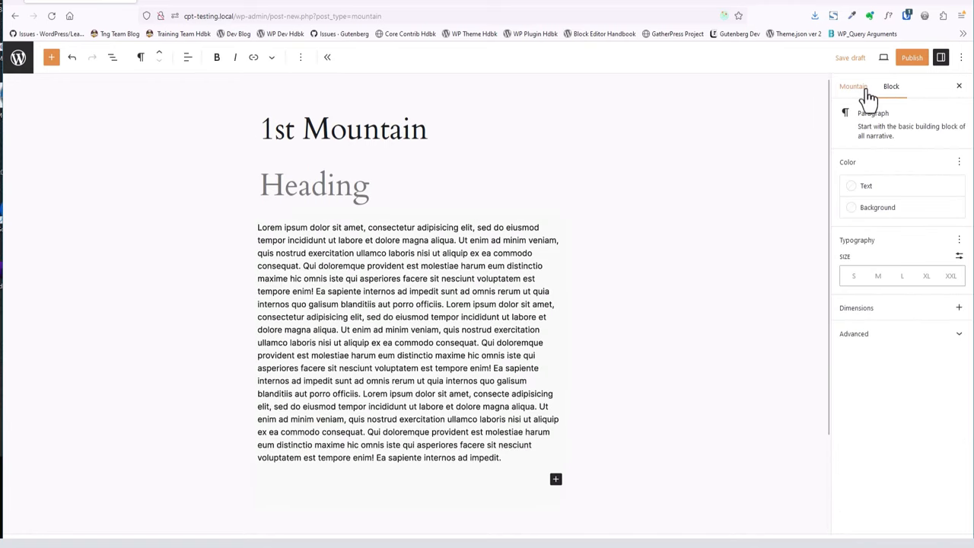
{"action": "left_click", "coordinate": [853, 86]}
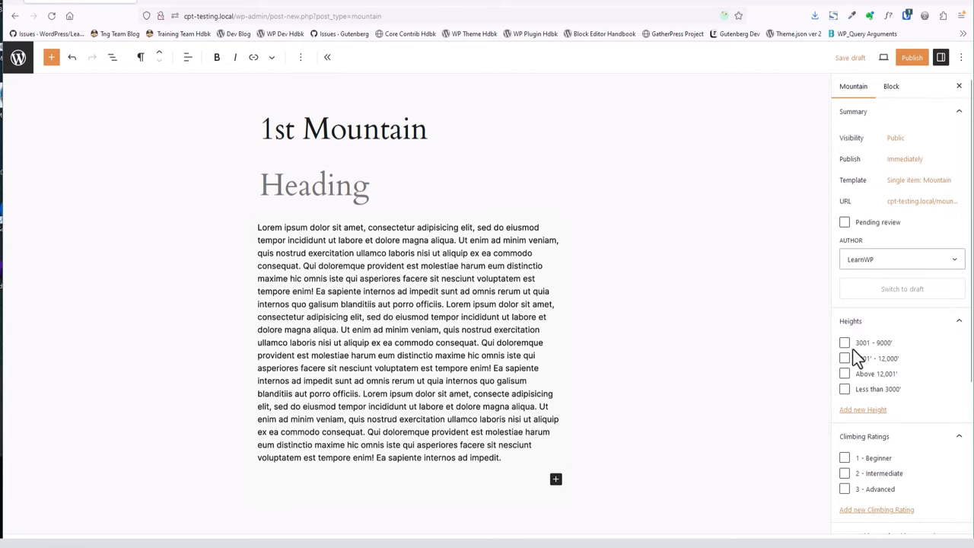
{"action": "left_click", "coordinate": [844, 389]}
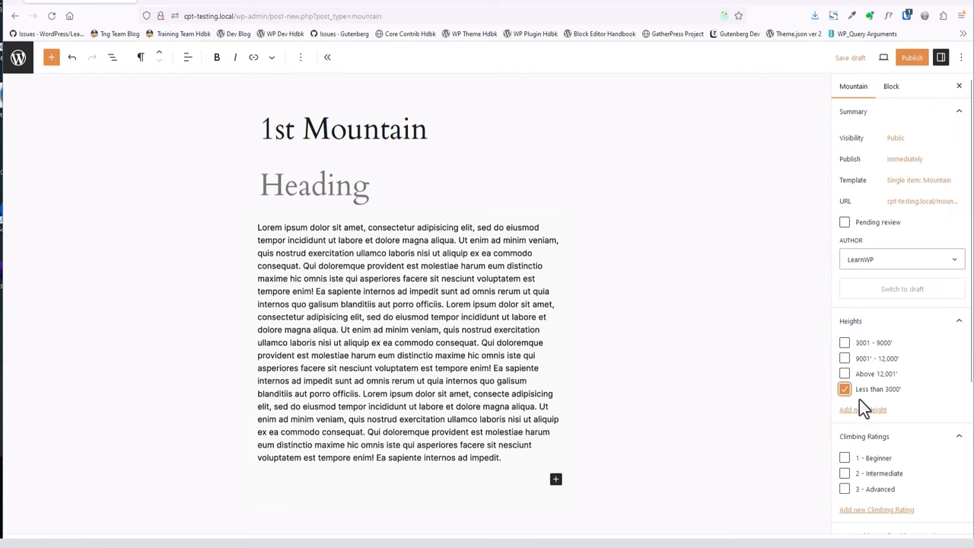
{"action": "mouse_move", "coordinate": [845, 458]}
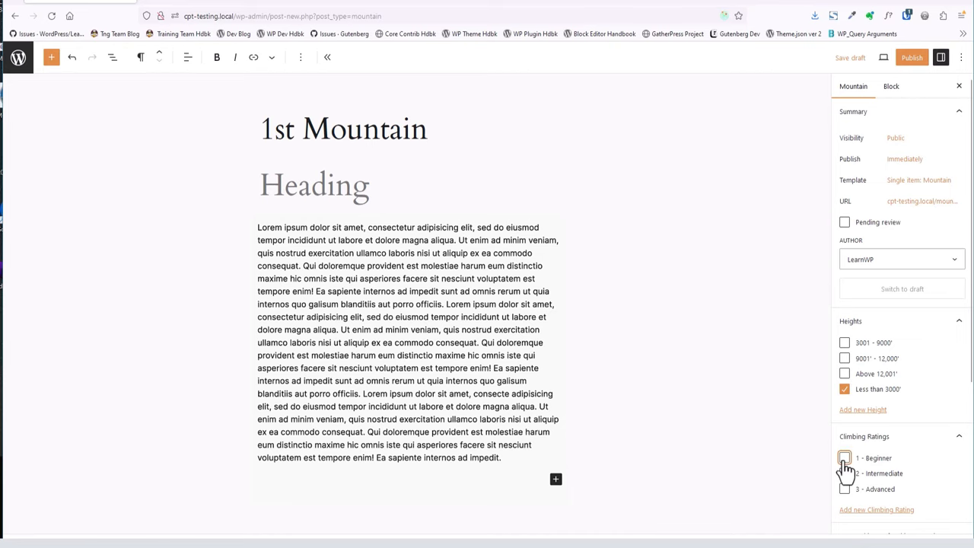
{"action": "left_click", "coordinate": [845, 457]}
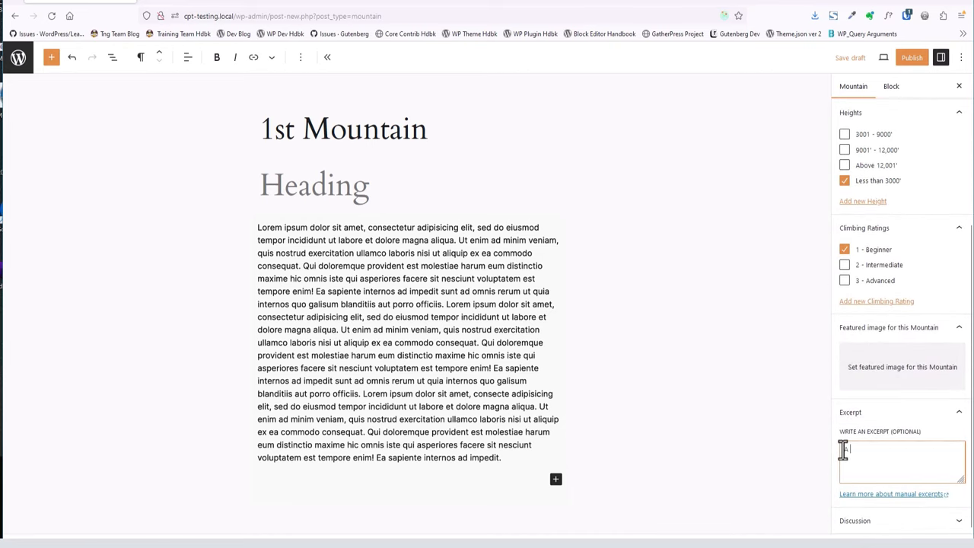
- Add excerpt 'A nice day hik…', set the green-mountain featured image, and publish
{"action": "type", "text": "A nice day hik"}
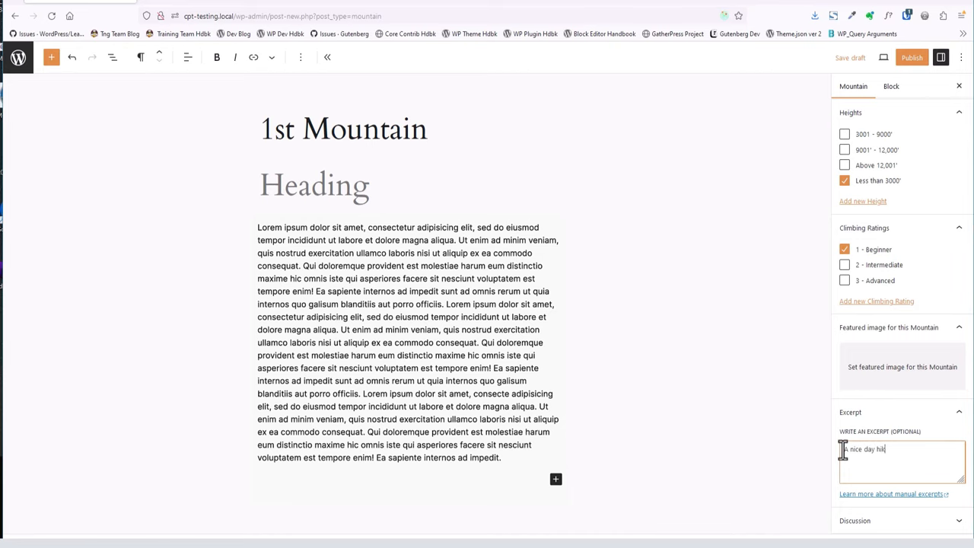
{"action": "left_click", "coordinate": [902, 366]}
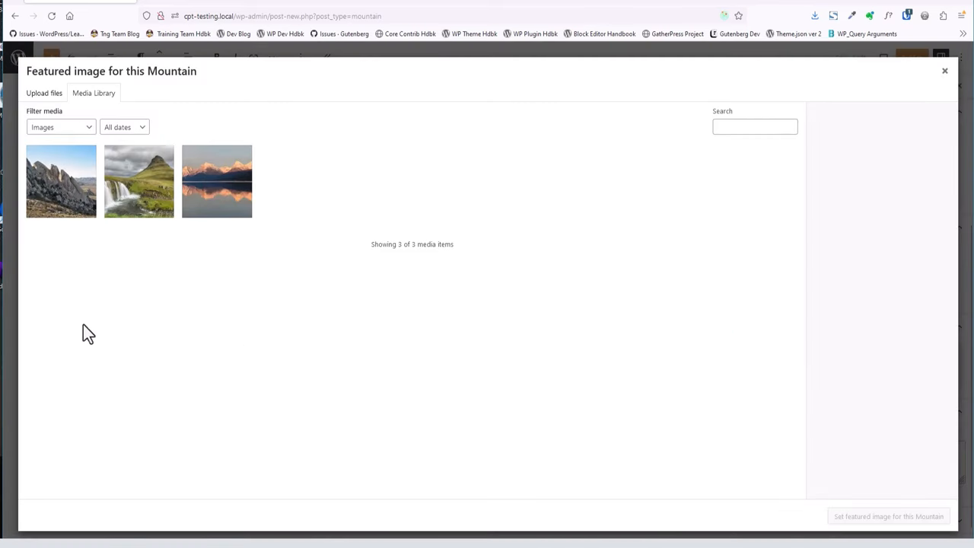
{"action": "left_click", "coordinate": [138, 180]}
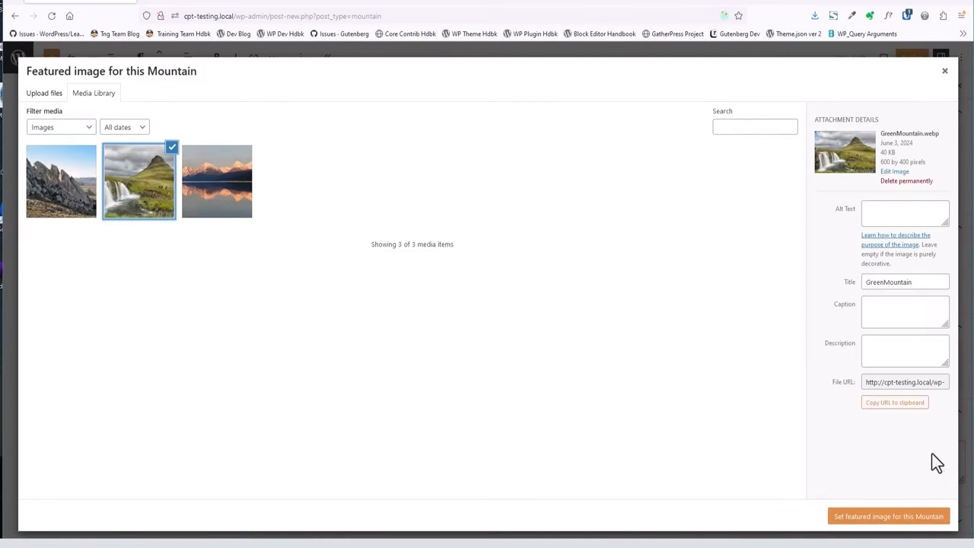
{"action": "left_click", "coordinate": [888, 516]}
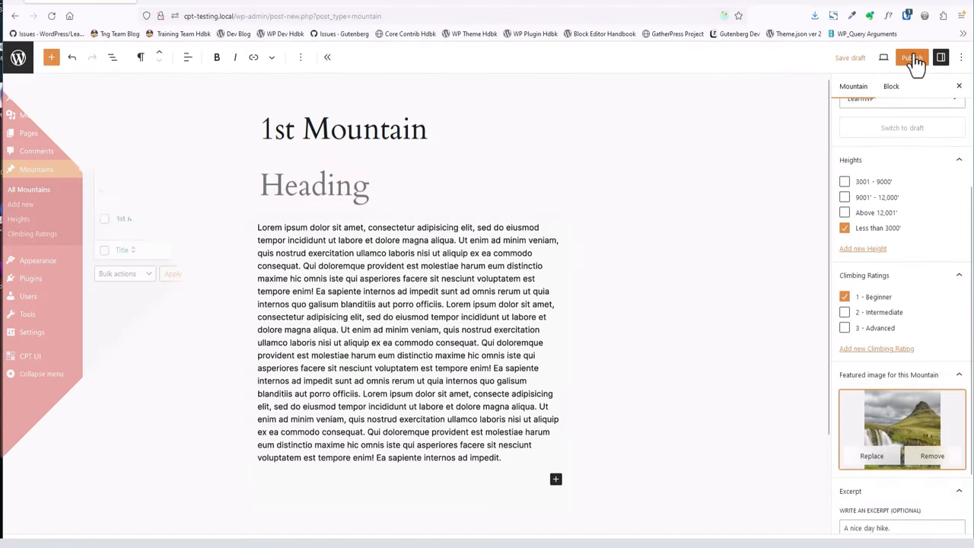
{"action": "left_click", "coordinate": [912, 58]}
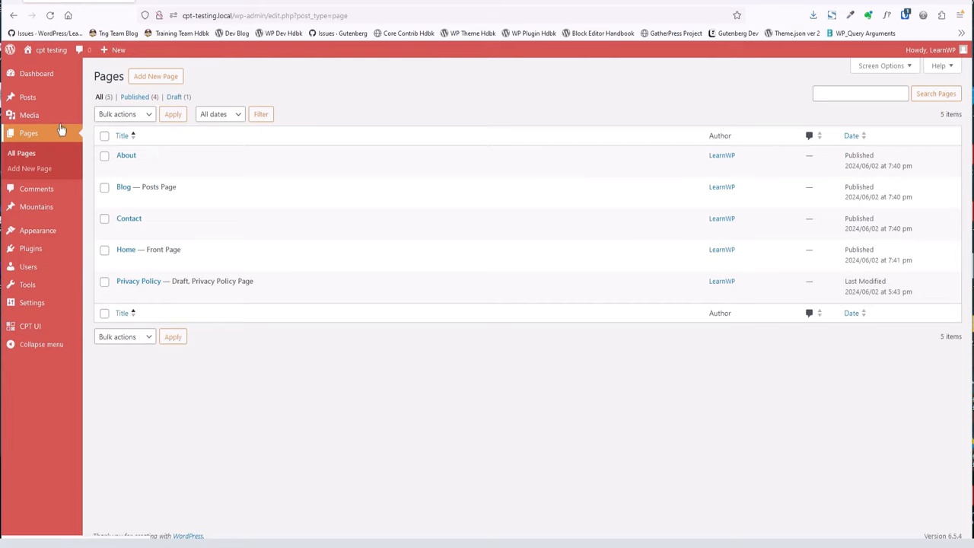
- Create a new page and enter the title 'Mountains'
{"action": "left_click", "coordinate": [155, 77]}
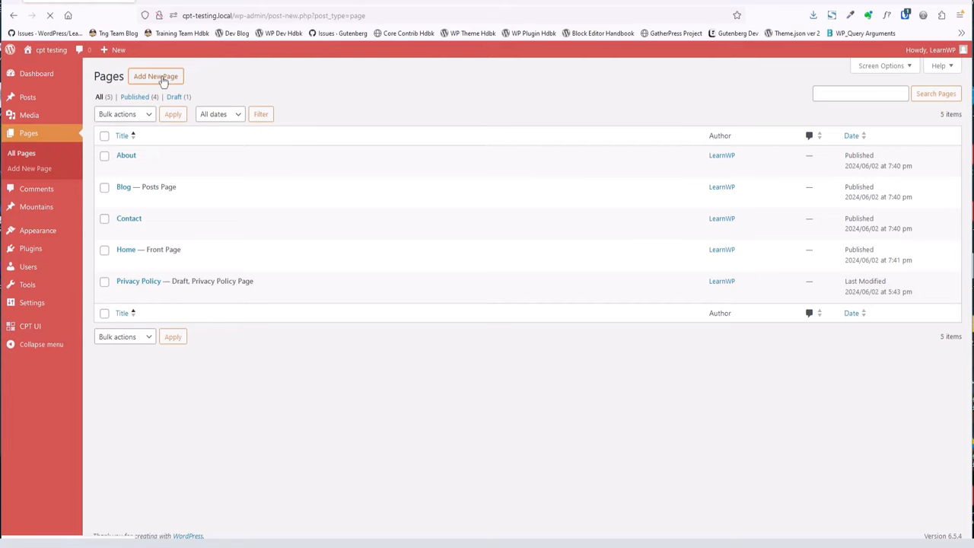
{"action": "left_click", "coordinate": [156, 76]}
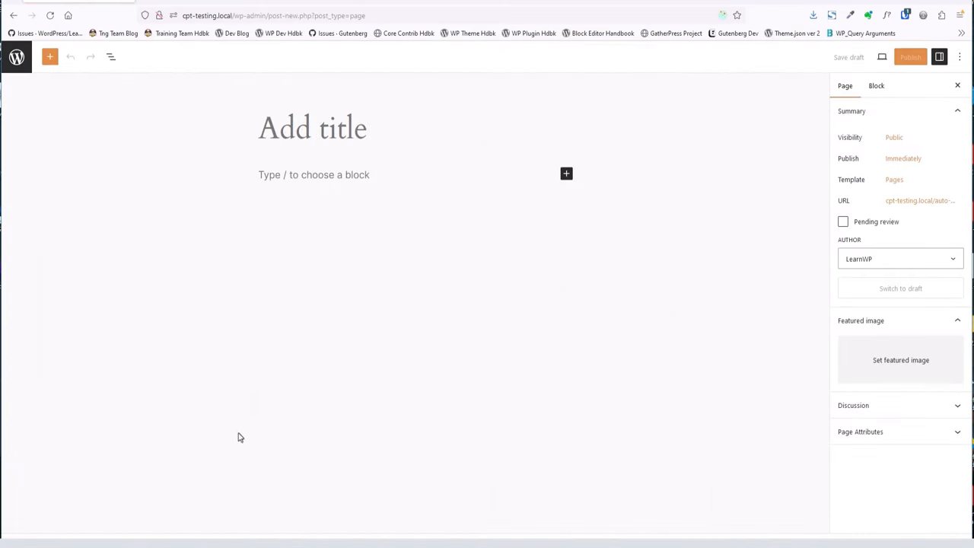
{"action": "type", "text": "Moun"}
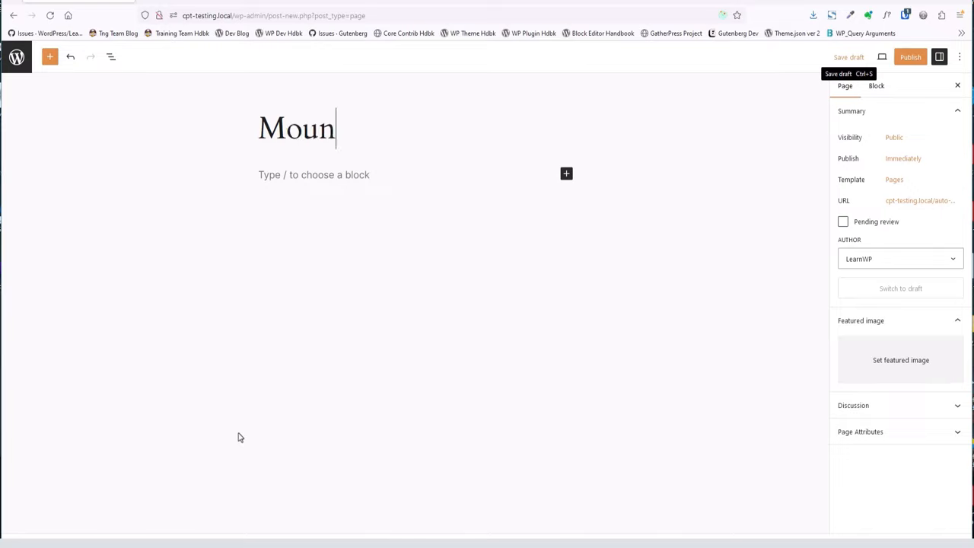
{"action": "type", "text": "tains"}
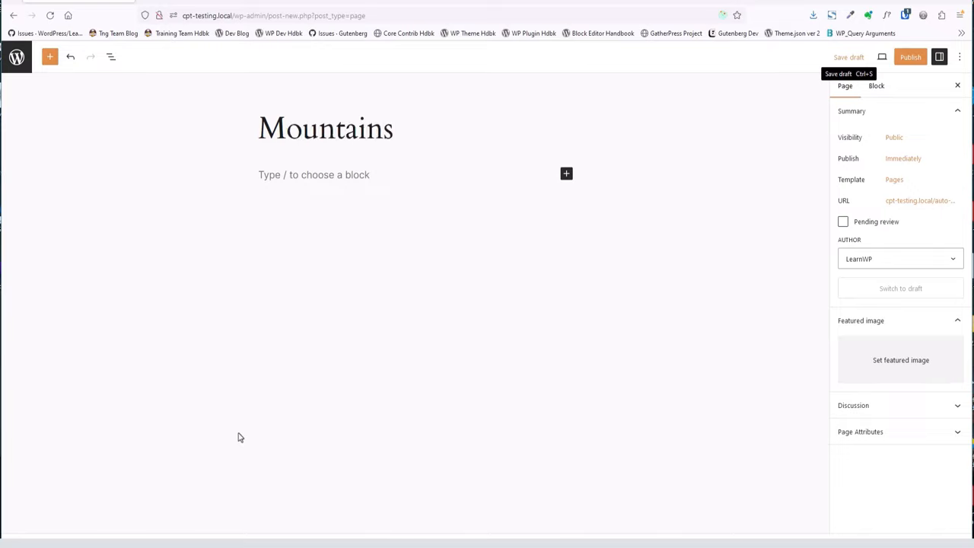
{"action": "mouse_move", "coordinate": [910, 57]}
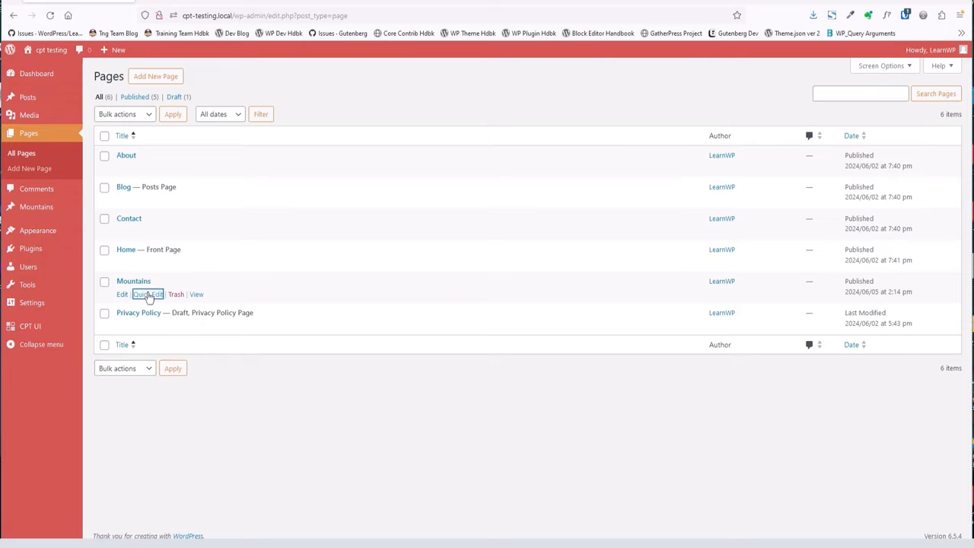
- Quick Edit the Mountains page, shorten its slug to 'mountain' and update
{"action": "left_click", "coordinate": [147, 294]}
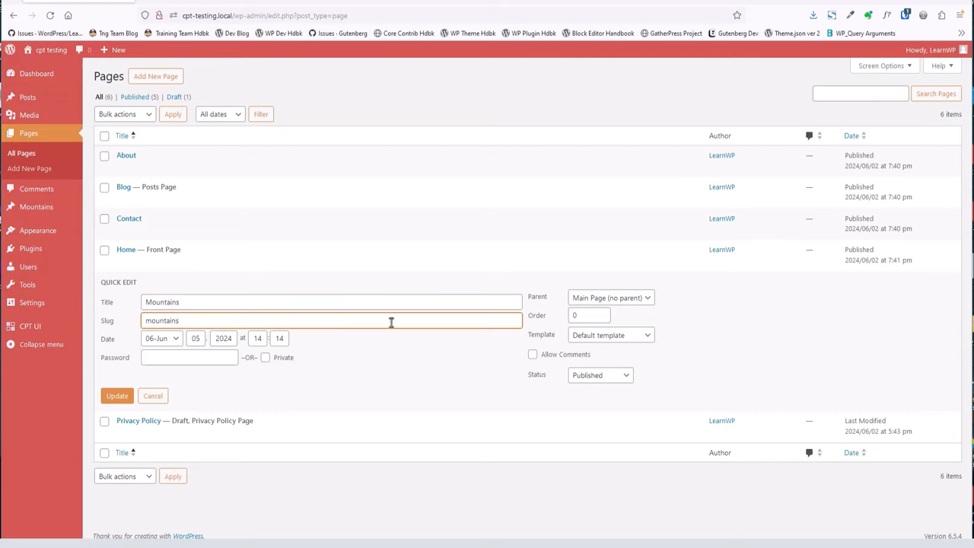
{"action": "key", "text": "Backspace"}
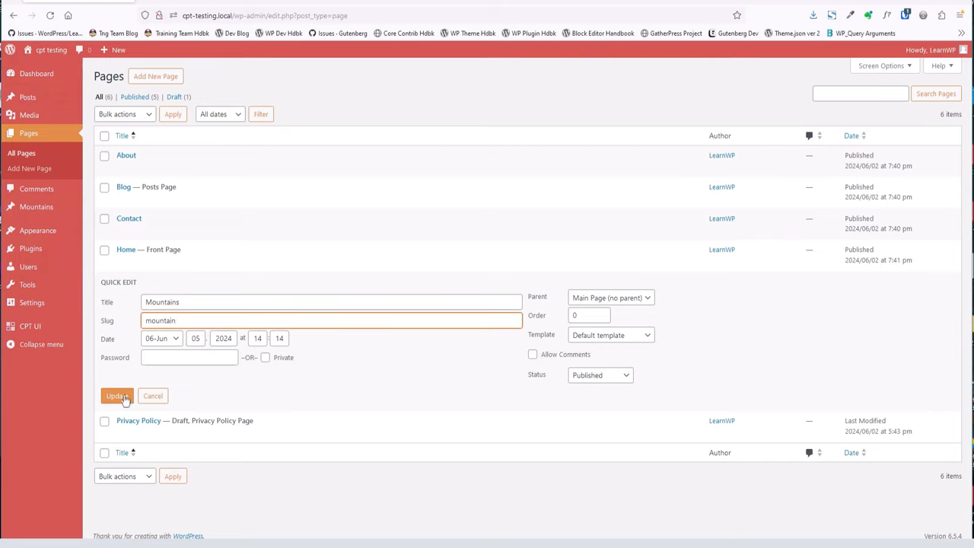
{"action": "left_click", "coordinate": [116, 396]}
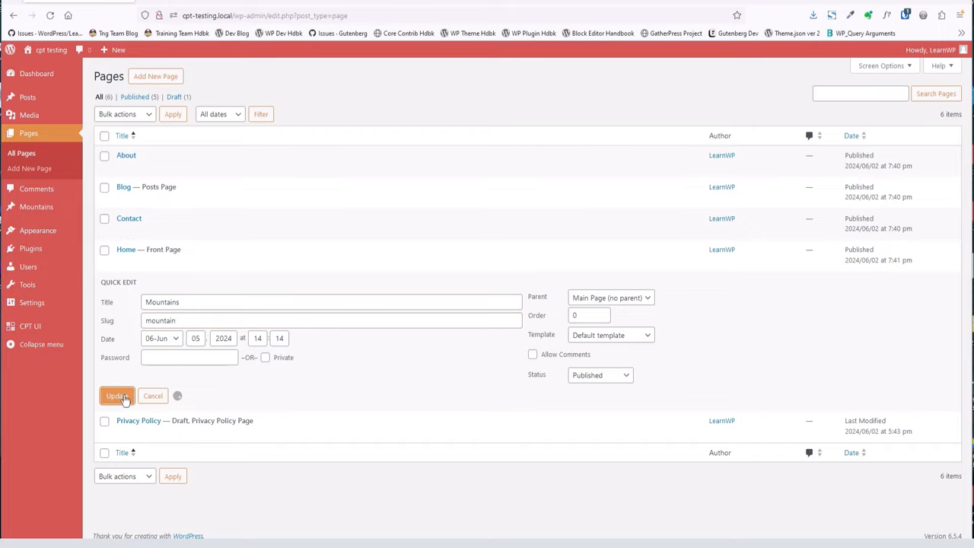
{"action": "left_click", "coordinate": [116, 396]}
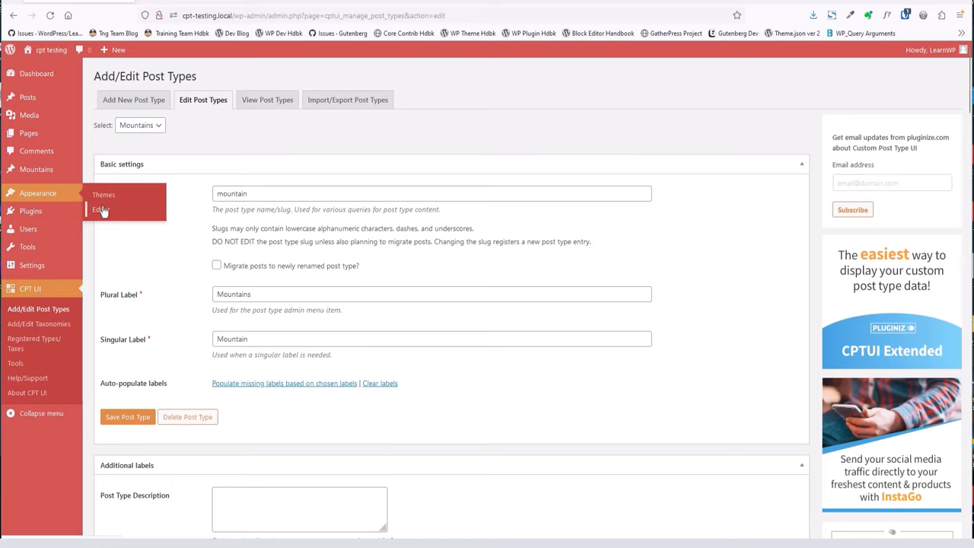
- Open the site's navigation menu in the Site Editor with the List View outline showing
{"action": "left_click", "coordinate": [102, 210]}
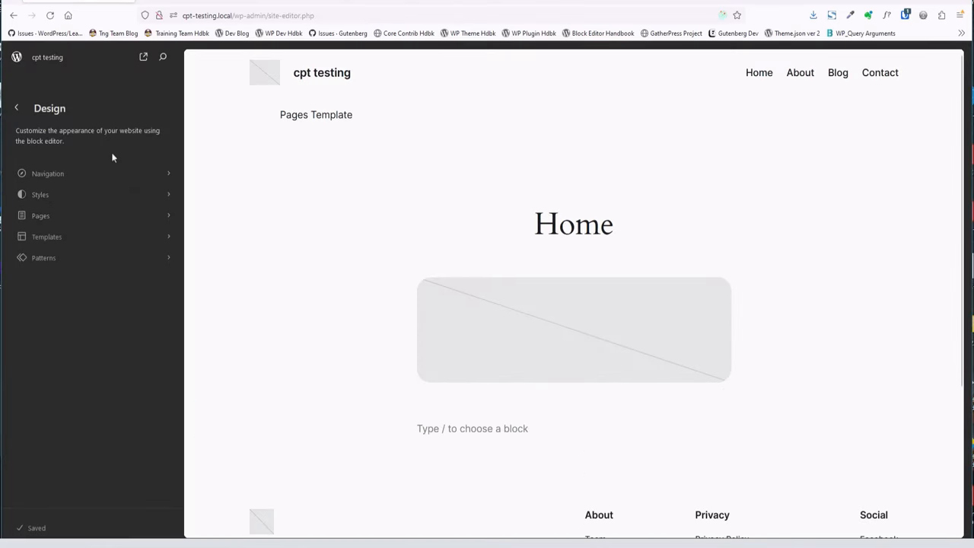
{"action": "left_click", "coordinate": [47, 173]}
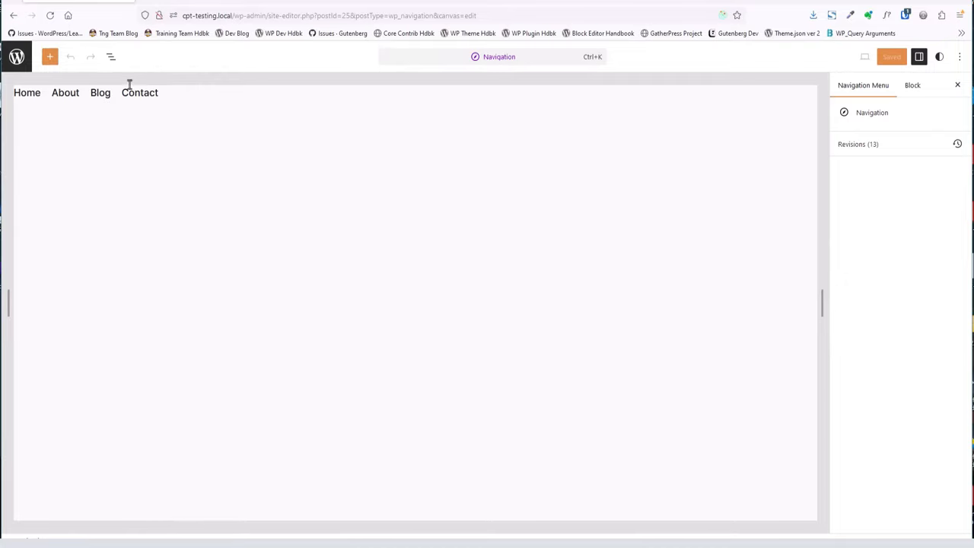
{"action": "left_click", "coordinate": [111, 56]}
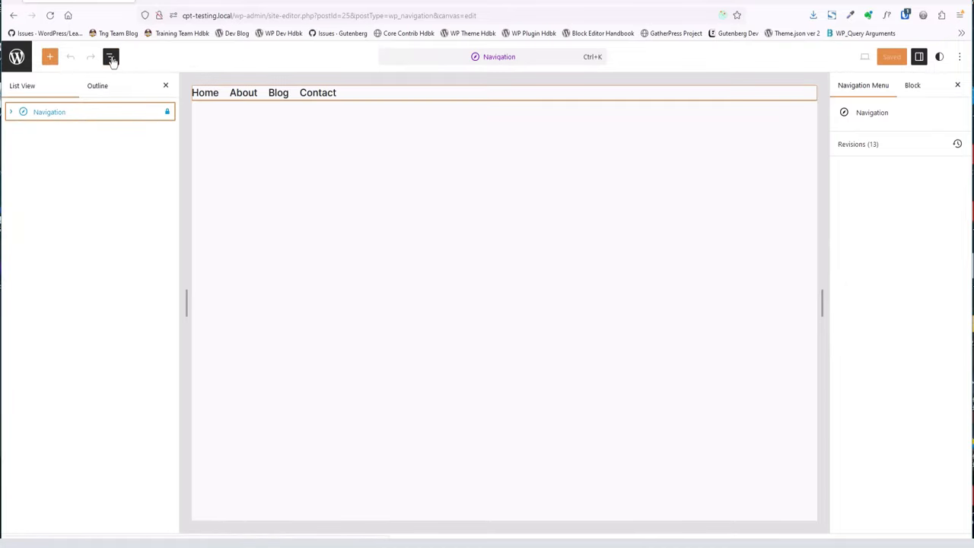
{"action": "left_click", "coordinate": [11, 112]}
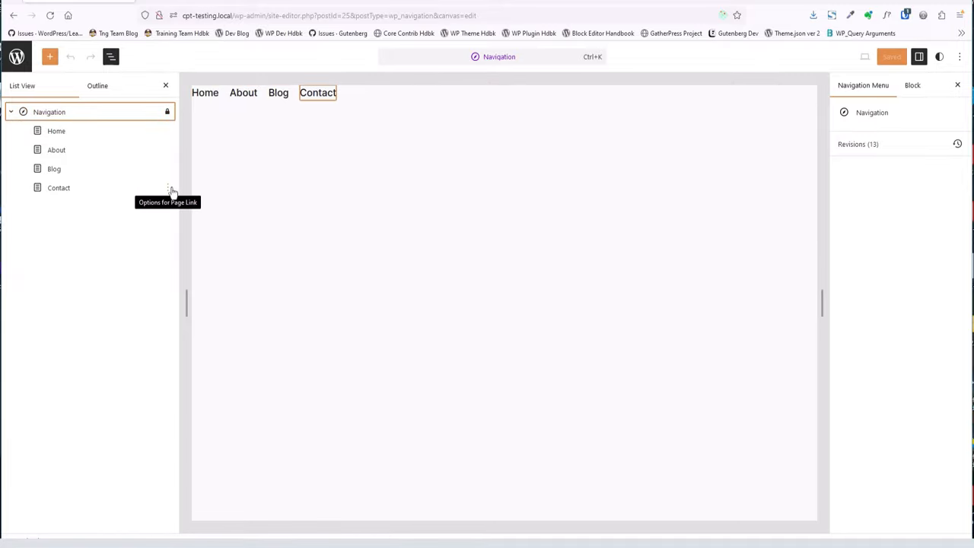
- Insert a link to the Mountains page after the Contact menu item
{"action": "left_click", "coordinate": [168, 188]}
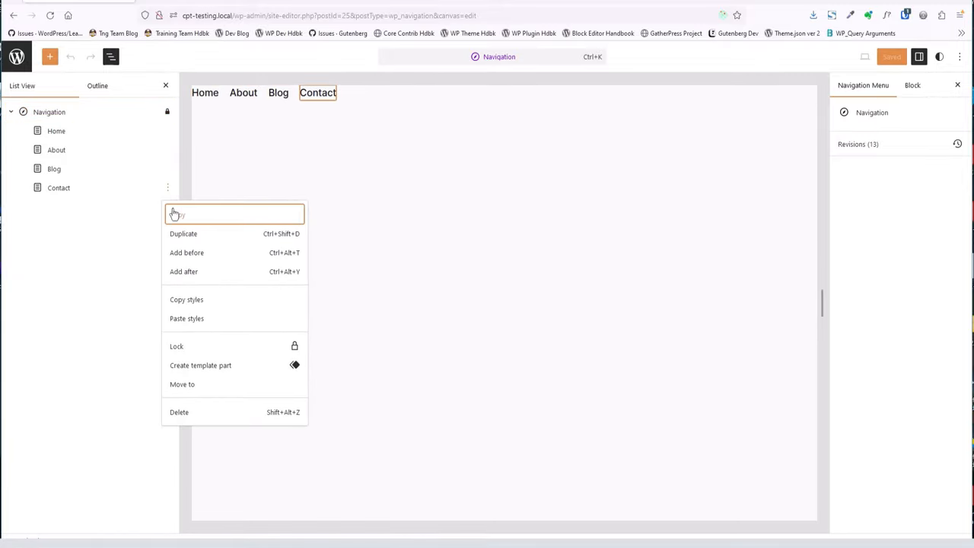
{"action": "left_click", "coordinate": [183, 272]}
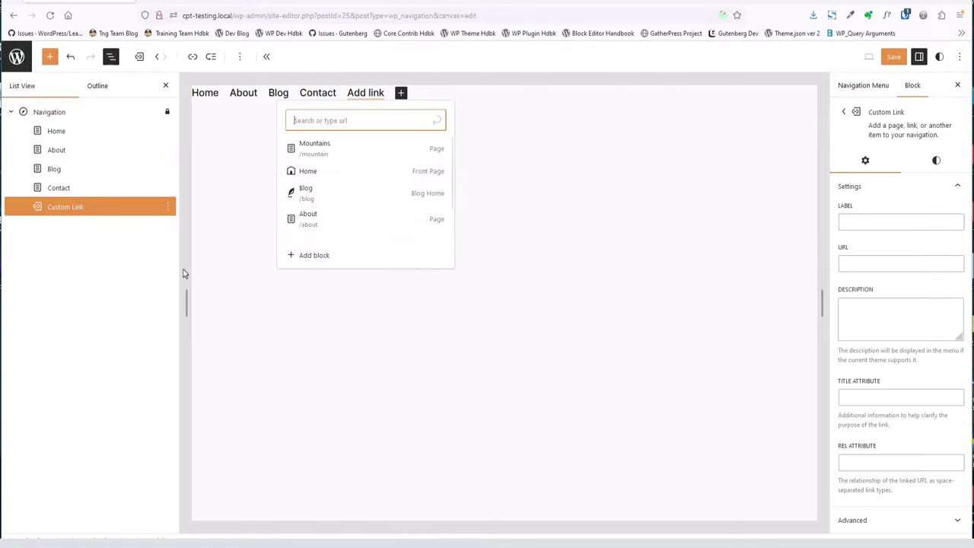
{"action": "mouse_move", "coordinate": [315, 147]}
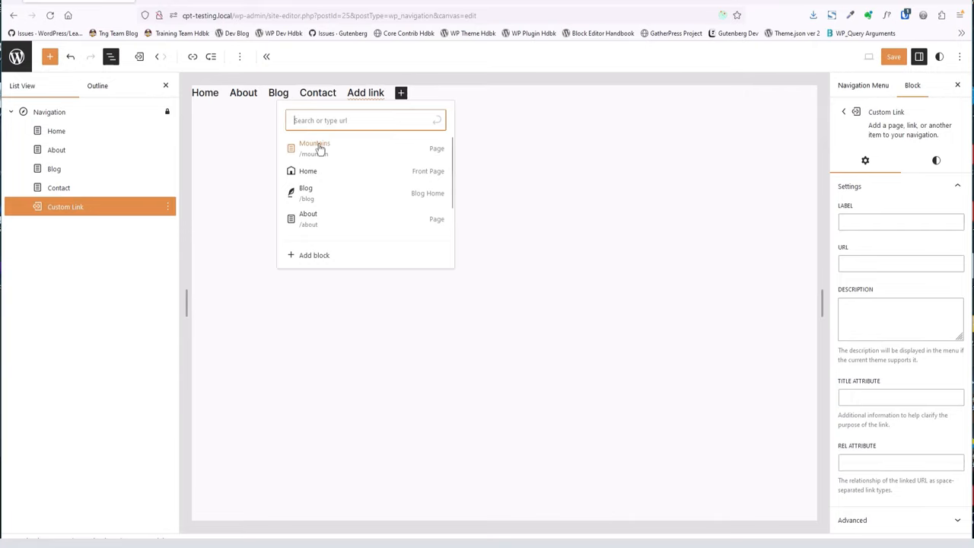
{"action": "left_click", "coordinate": [315, 148]}
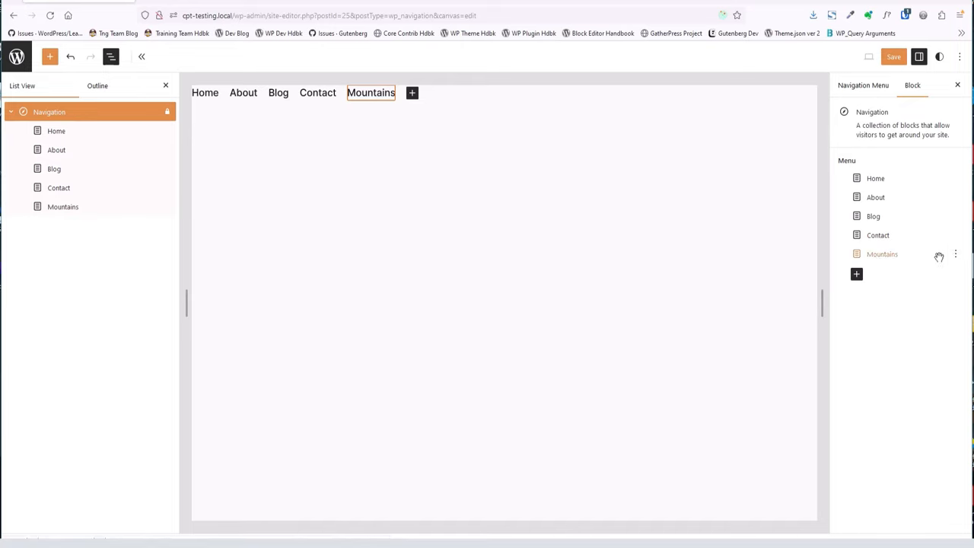
{"action": "left_click", "coordinate": [956, 253]}
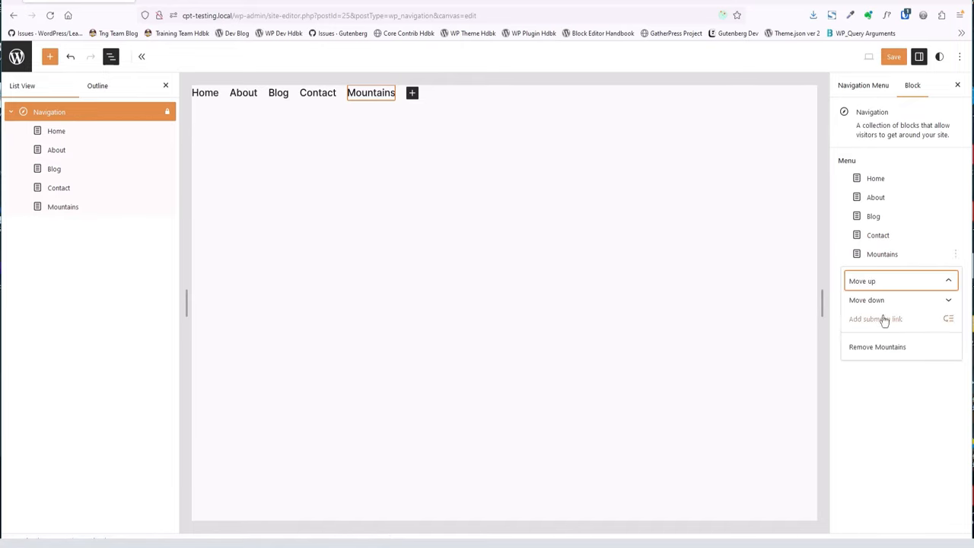
- Add a 'Height' submenu link under the Mountains menu item
{"action": "left_click", "coordinate": [876, 319]}
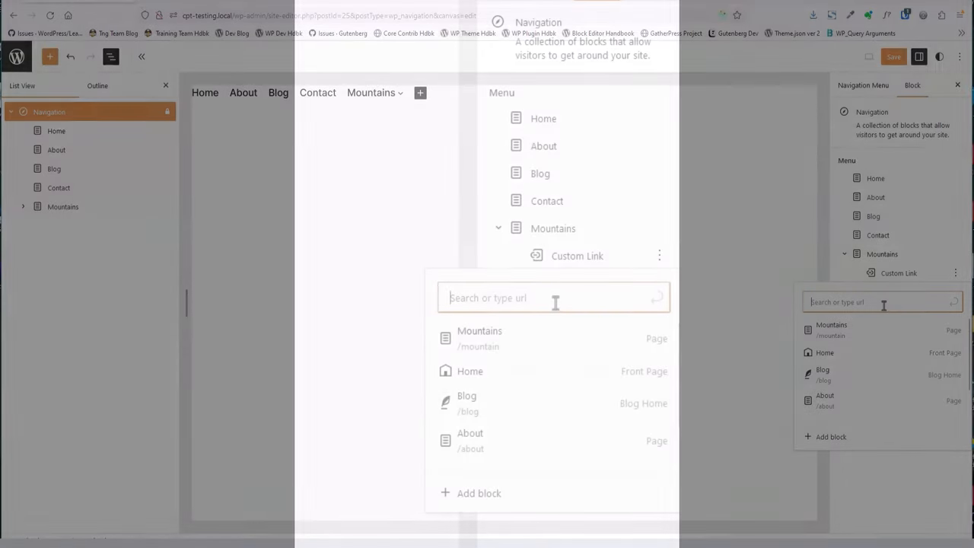
{"action": "type", "text": "He"}
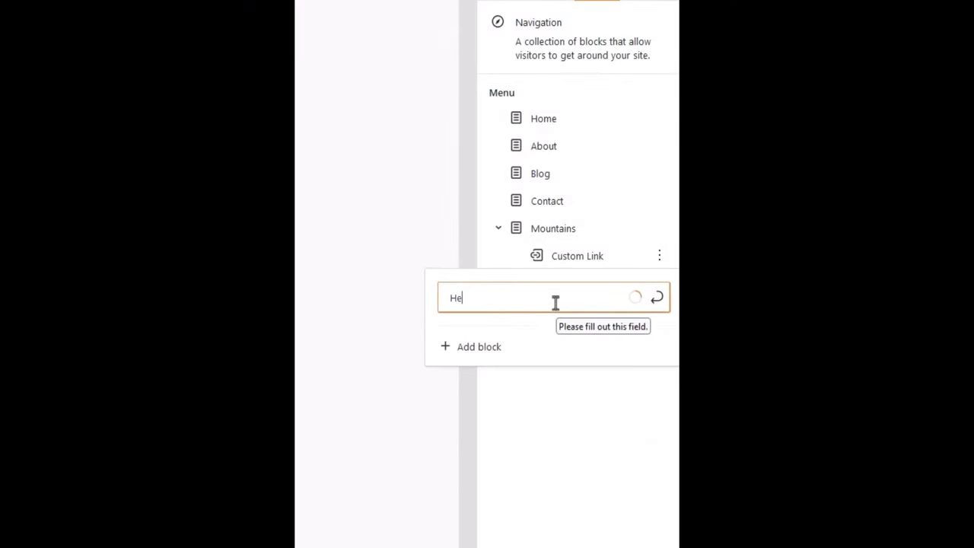
{"action": "type", "text": "ight"}
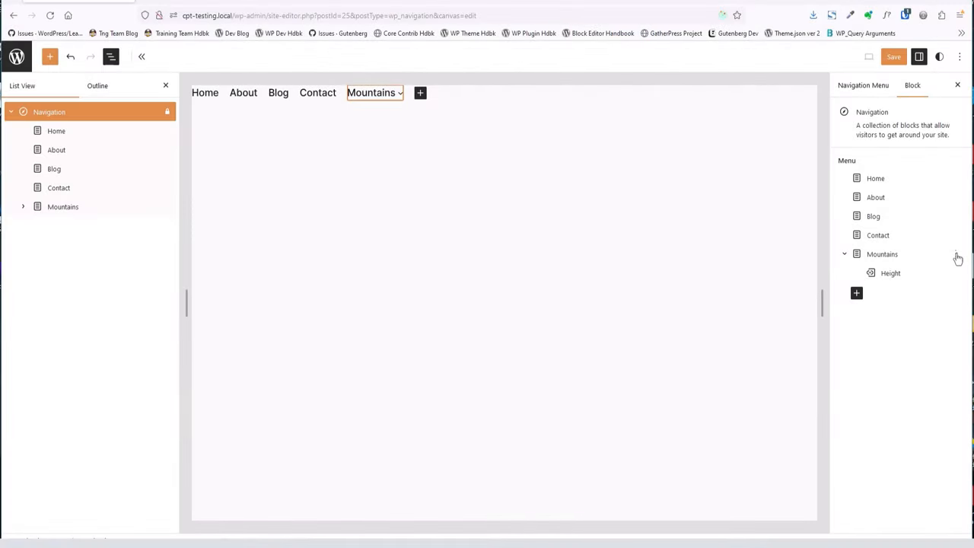
- Add a second submenu link, 'Climbing Rating', under Mountains
{"action": "left_click", "coordinate": [959, 255]}
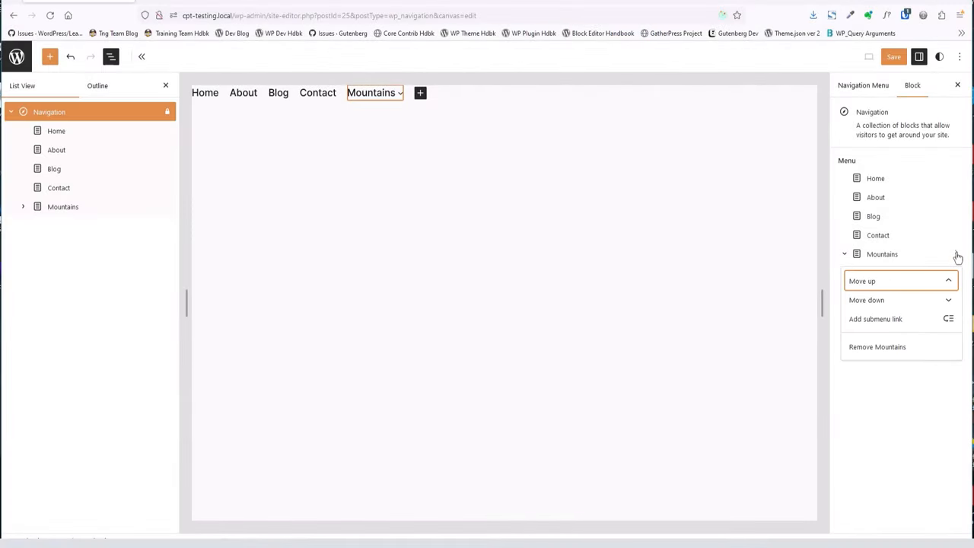
{"action": "left_click", "coordinate": [875, 318]}
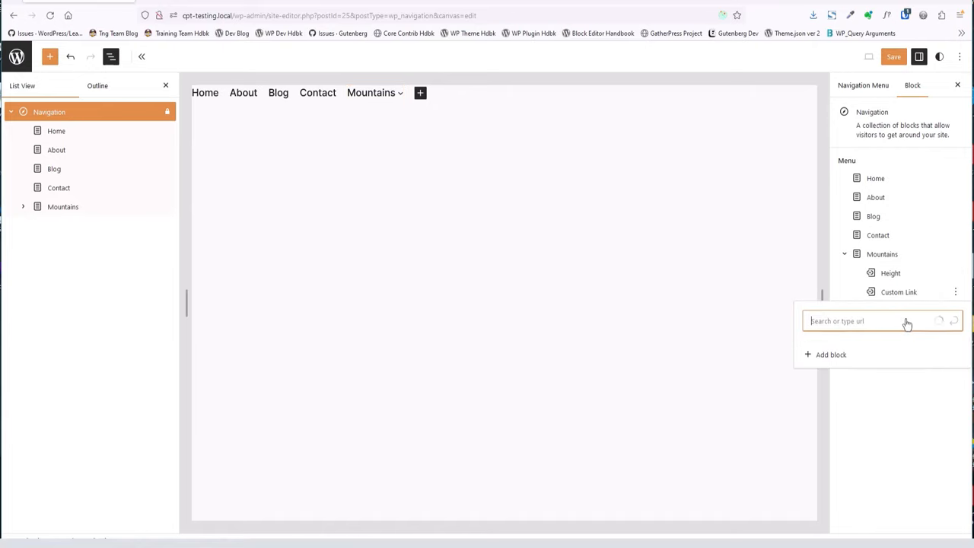
{"action": "type", "text": "Climb"}
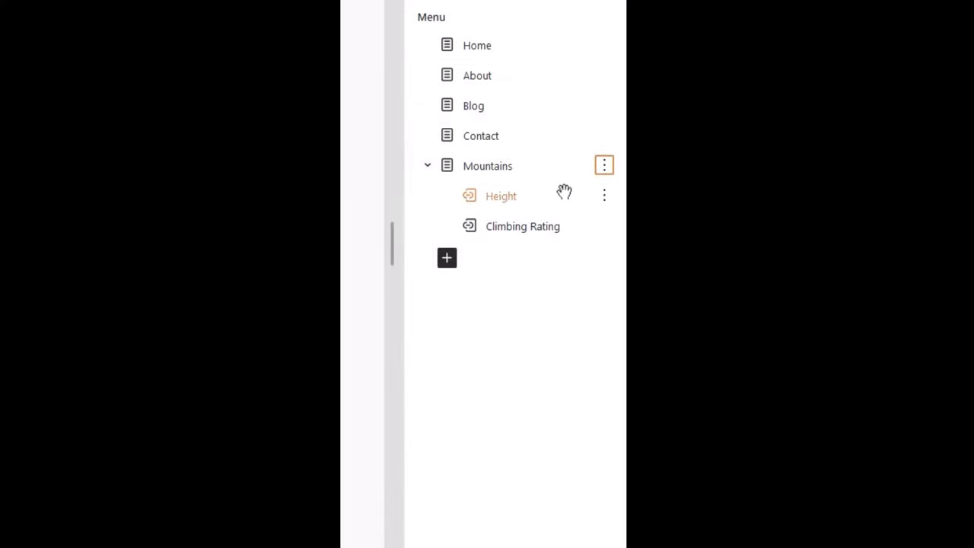
{"action": "mouse_move", "coordinate": [603, 196]}
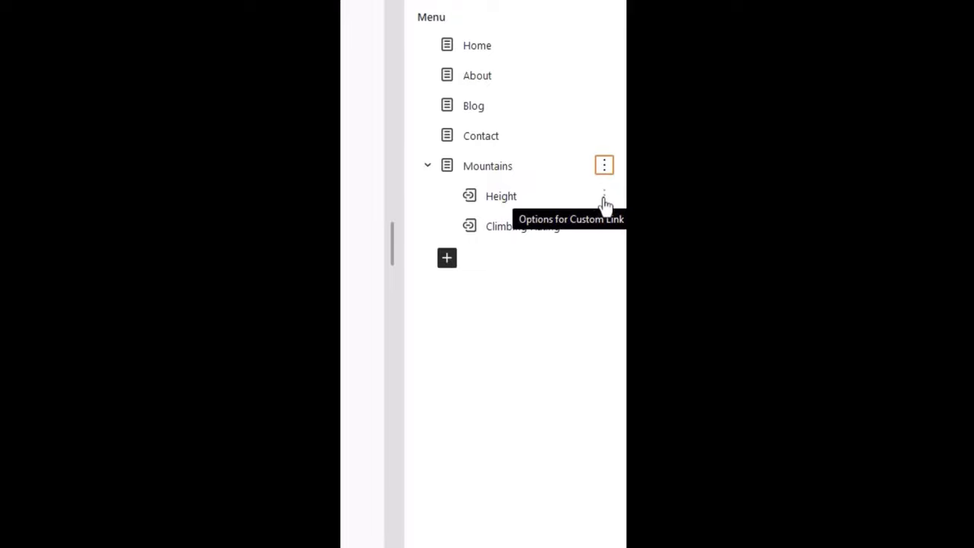
- Add a Height submenu link to the Less than 3000' term, found by searching 'less'
{"action": "left_click", "coordinate": [604, 196]}
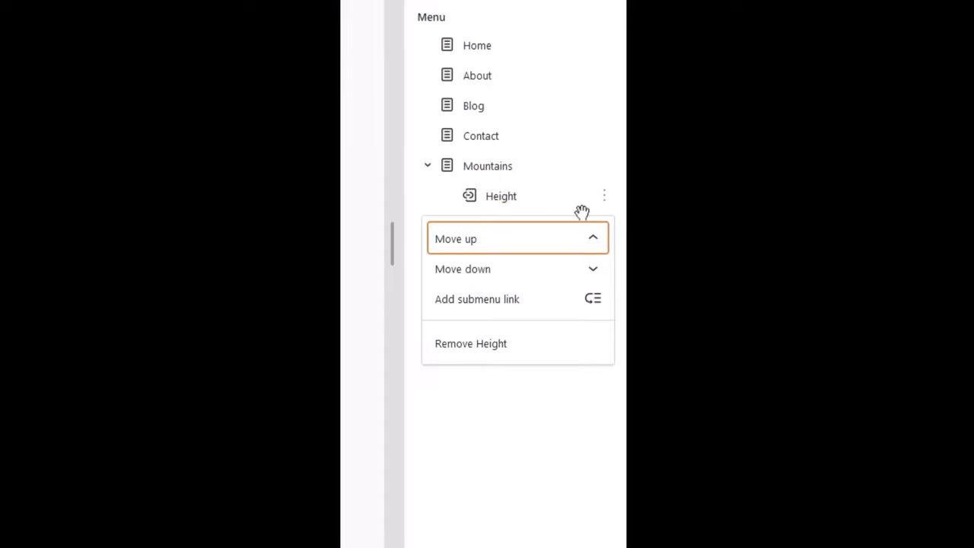
{"action": "left_click", "coordinate": [476, 298]}
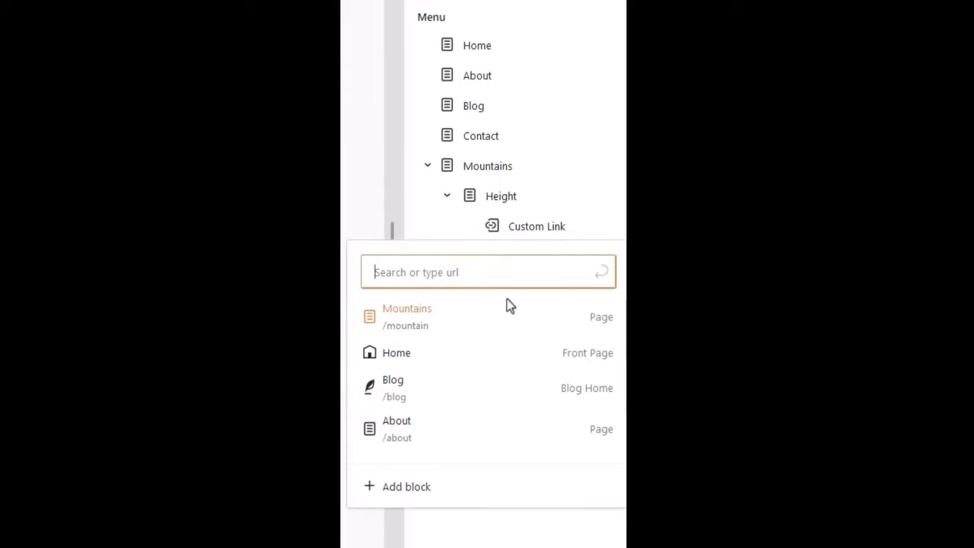
{"action": "mouse_move", "coordinate": [535, 252]}
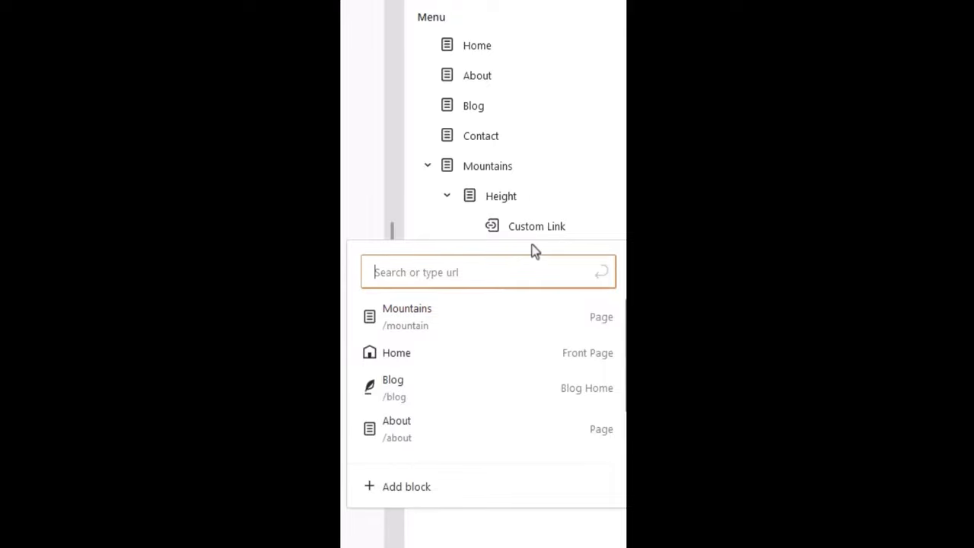
{"action": "type", "text": "less"}
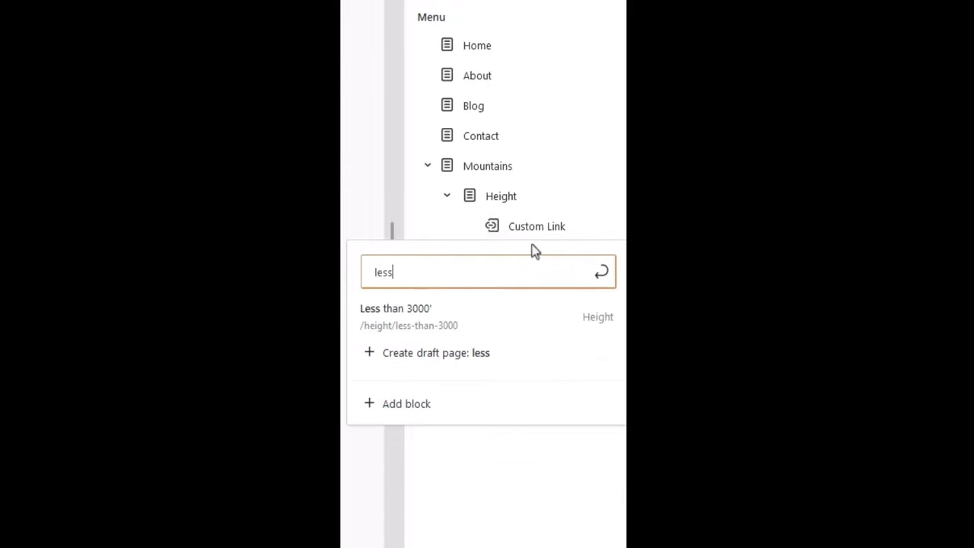
{"action": "mouse_move", "coordinate": [411, 314]}
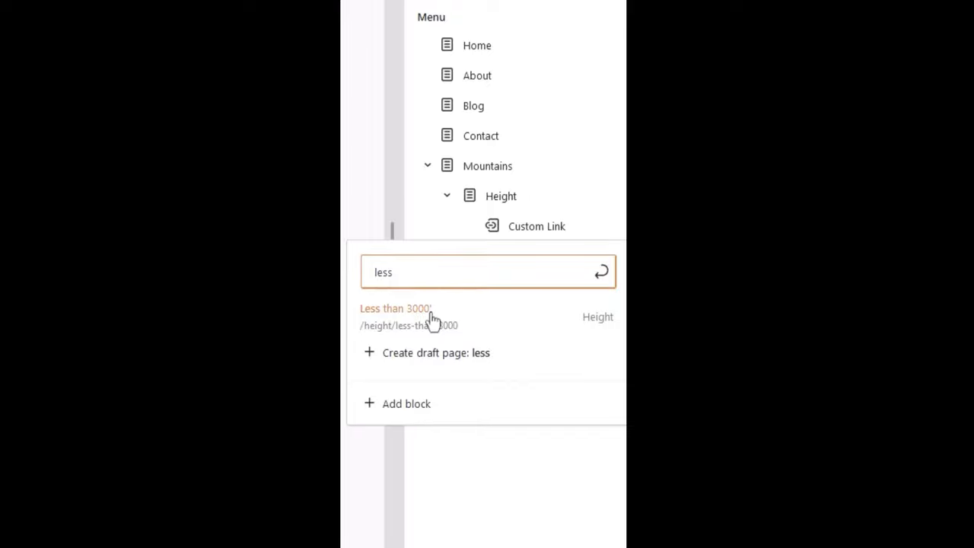
{"action": "left_click", "coordinate": [395, 308]}
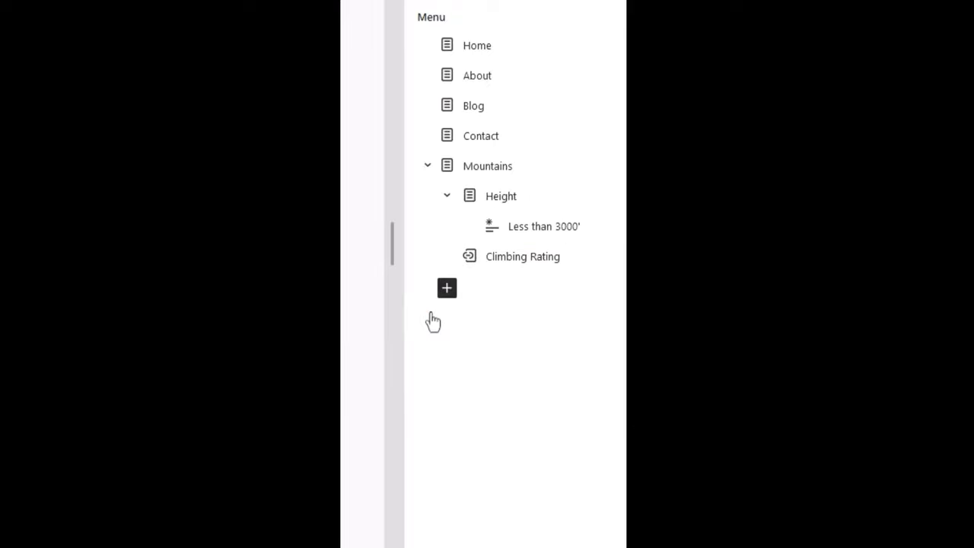
{"action": "left_click", "coordinate": [447, 288]}
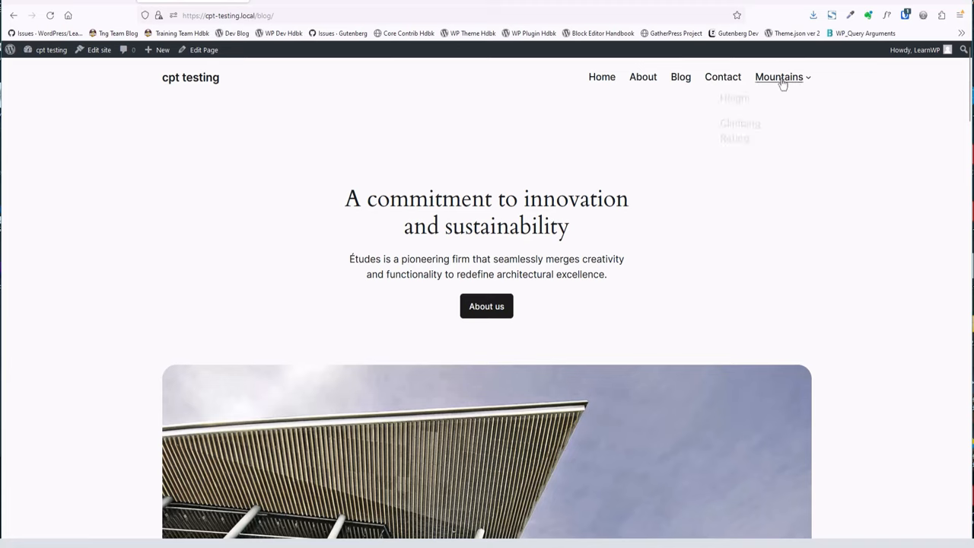
- On the live site, open the Mountains, Less than 3000' and 2 – Intermediate archives
{"action": "left_click", "coordinate": [779, 77]}
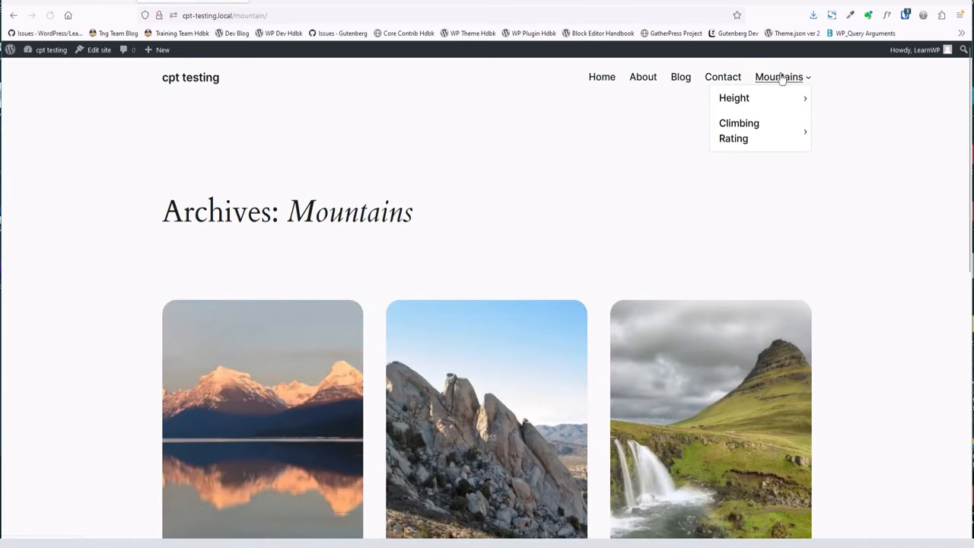
{"action": "mouse_move", "coordinate": [734, 98]}
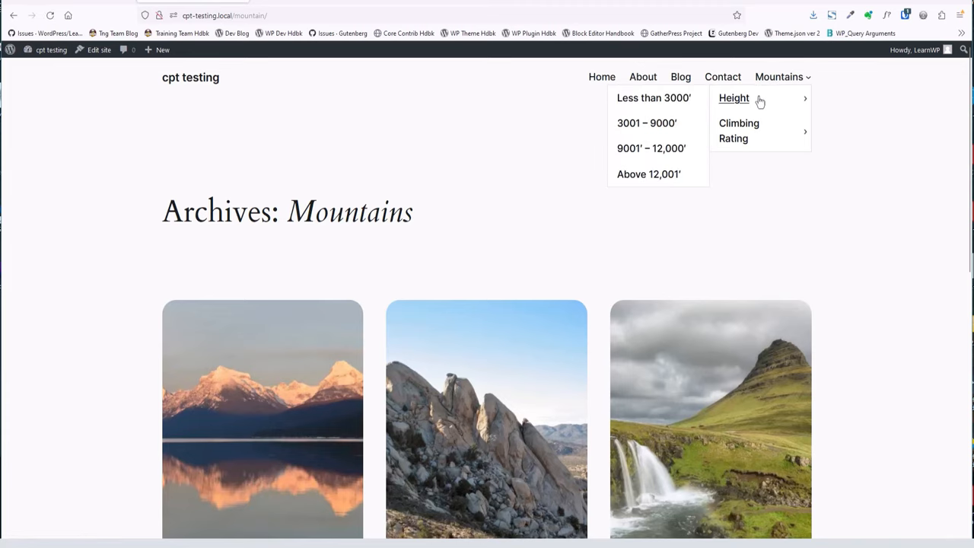
{"action": "mouse_move", "coordinate": [660, 101]}
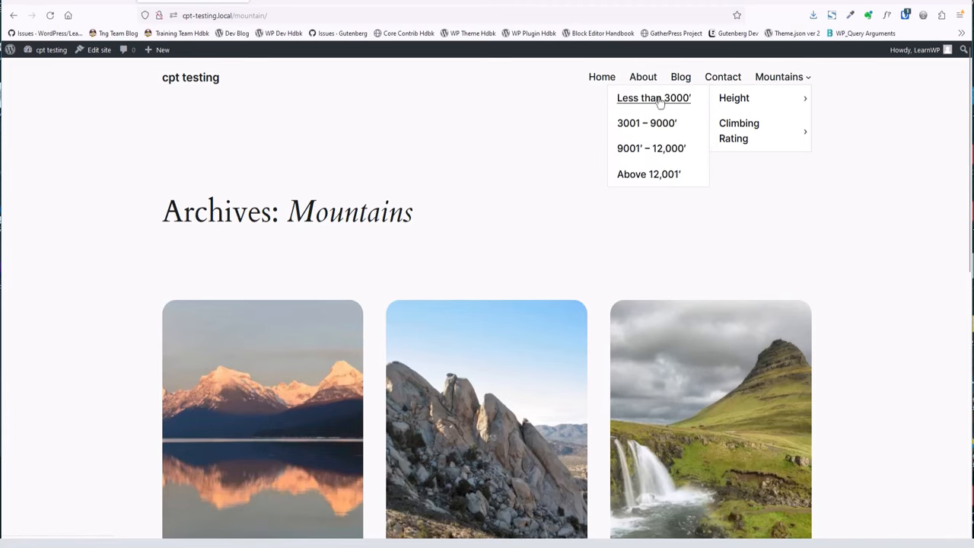
{"action": "left_click", "coordinate": [653, 97]}
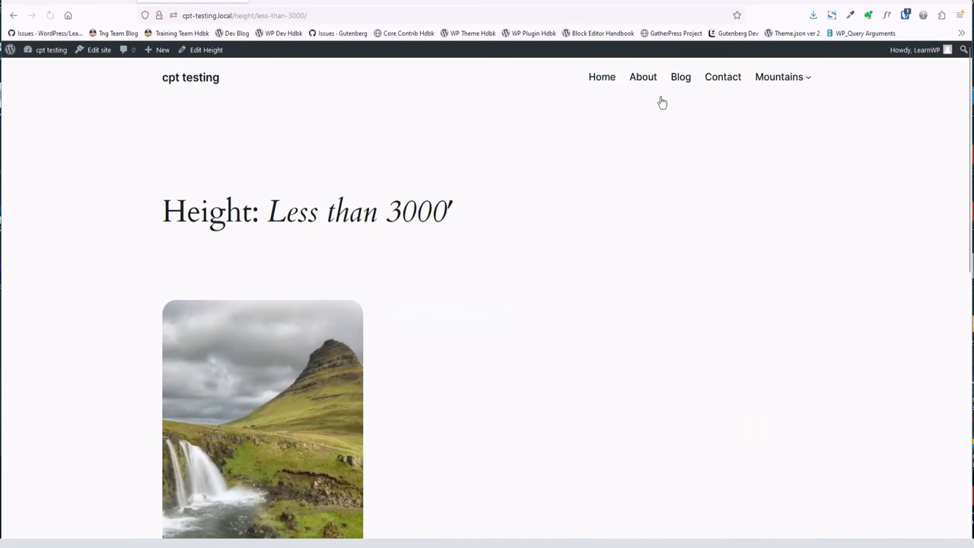
{"action": "left_click", "coordinate": [779, 77]}
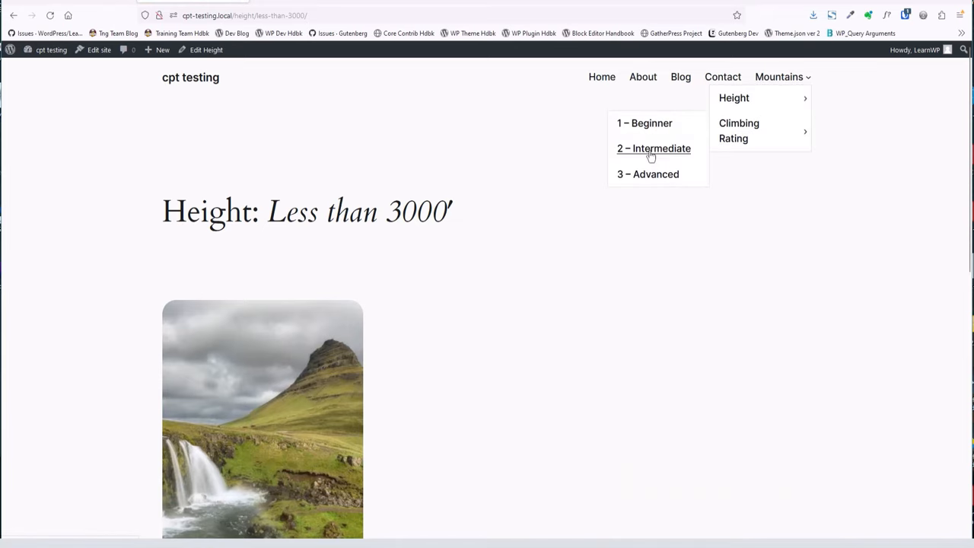
{"action": "left_click", "coordinate": [653, 148]}
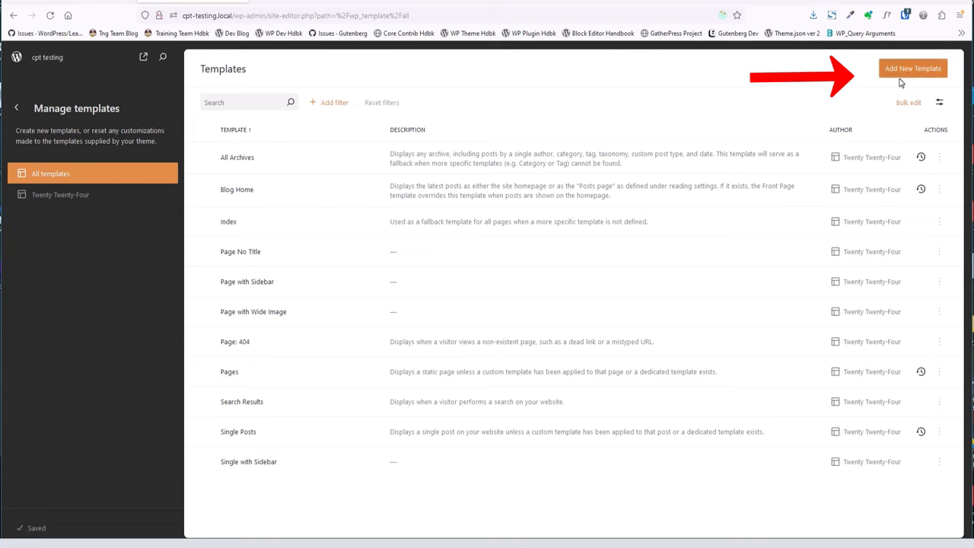
- Start a new template from the Site Editor's Templates list to see template options
{"action": "left_click", "coordinate": [913, 68]}
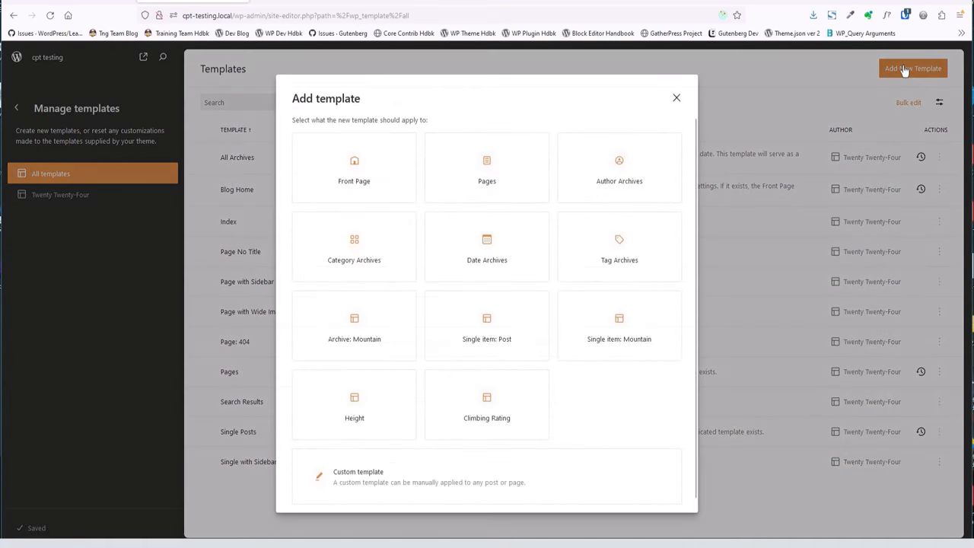
{"action": "mouse_move", "coordinate": [598, 428]}
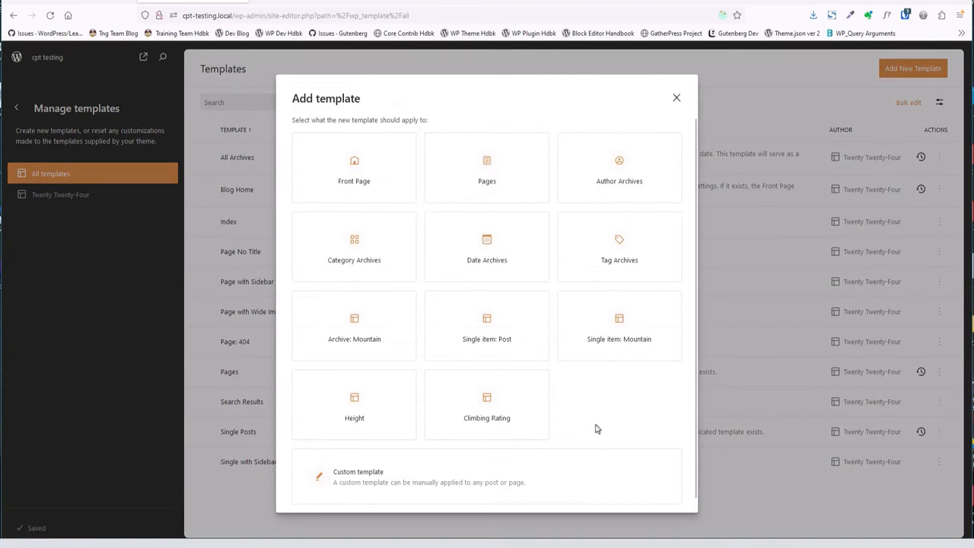
{"action": "left_click", "coordinate": [354, 326]}
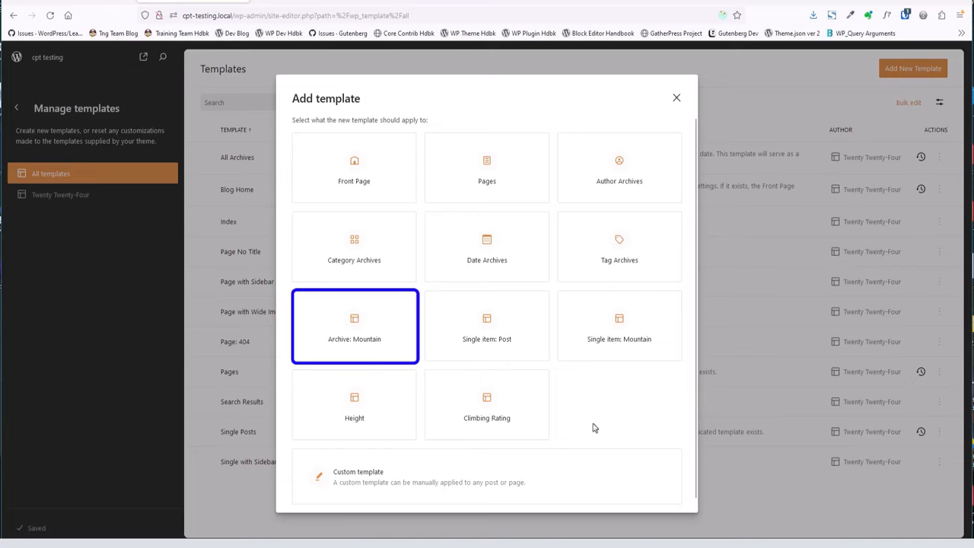
{"action": "left_click", "coordinate": [619, 326]}
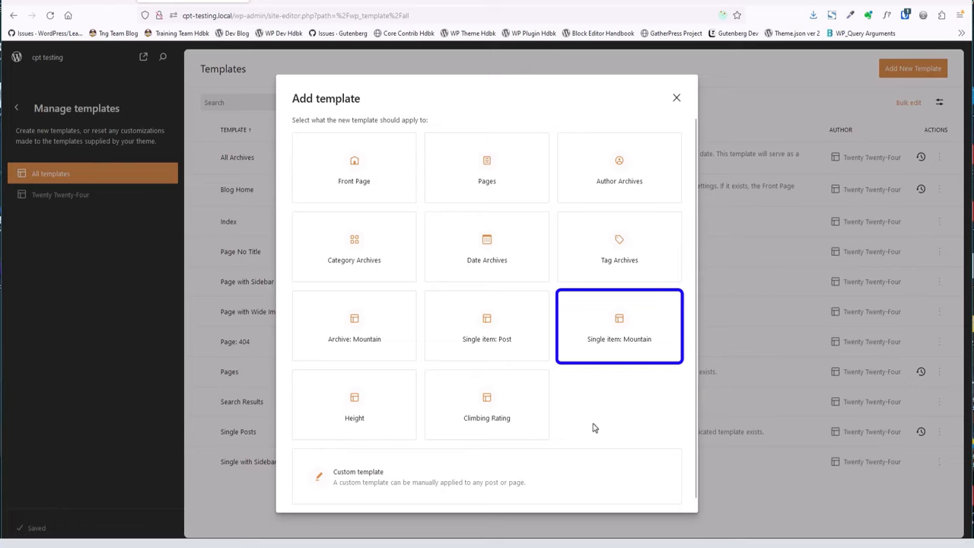